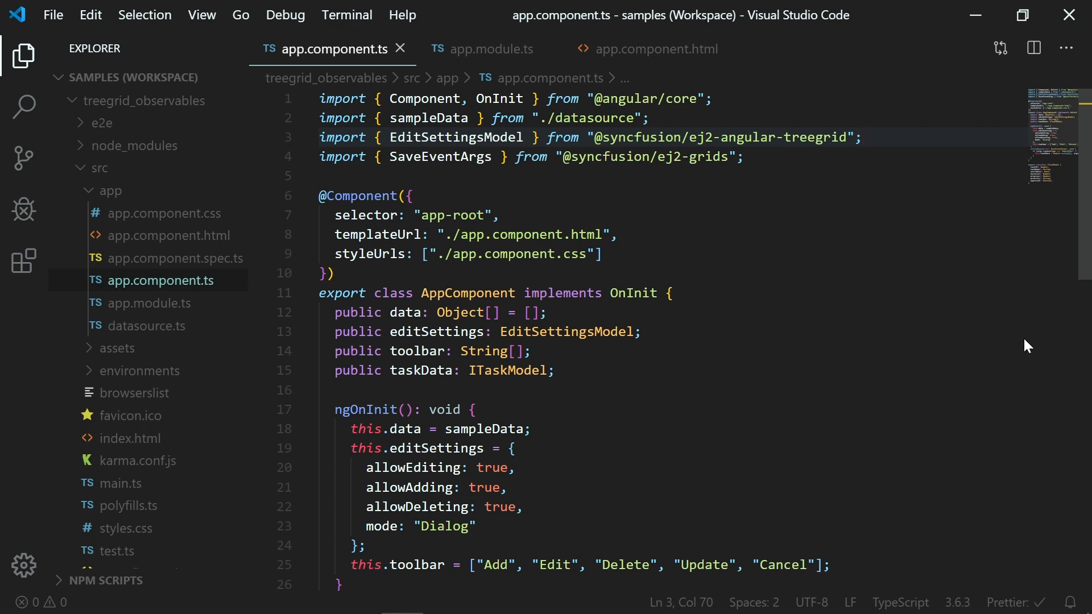
- Remove the Forms, NumericTextBox, DatePicker and CheckBox imports from app.module.ts, keeping BrowserModule and TreeGridModule
{"action": "left_click", "coordinate": [490, 48]}
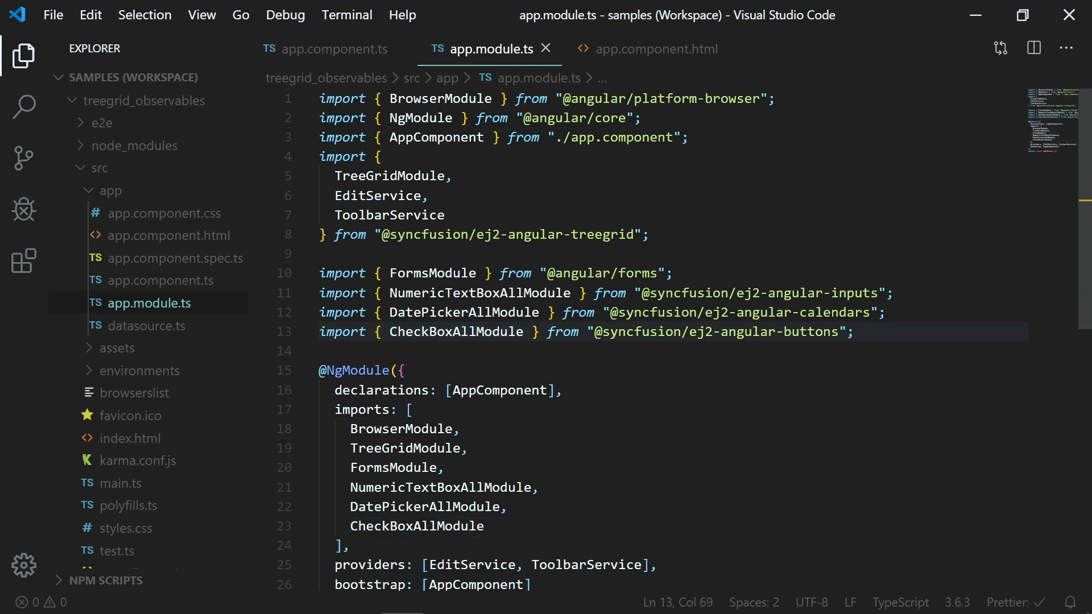
{"action": "double_click", "coordinate": [389, 215]}
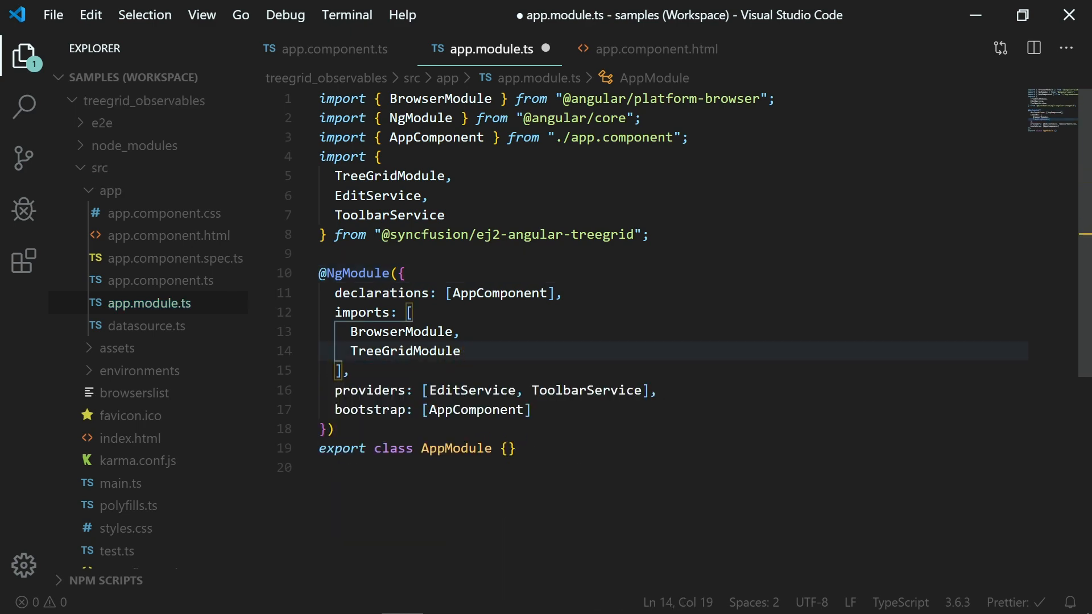
- Reduce app.component.html to an empty <ejs-treegrid></ejs-treegrid> element
{"action": "left_click", "coordinate": [335, 49]}
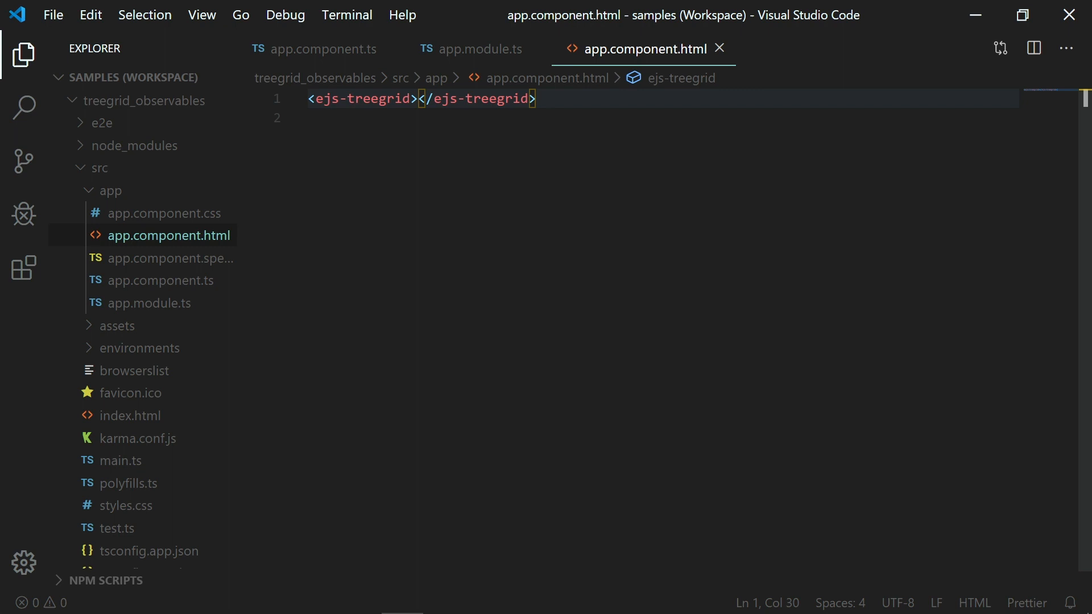
{"action": "left_click", "coordinate": [346, 15]}
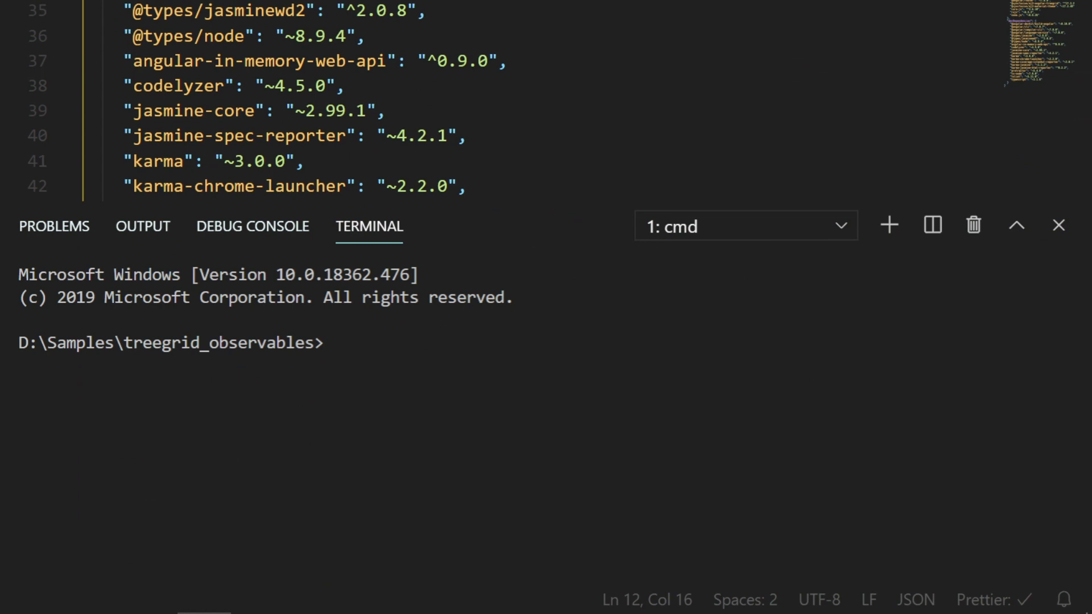
- Generate the TaskModel class with ng g class TaskModel from the terminal
{"action": "type", "text": "ng g class"}
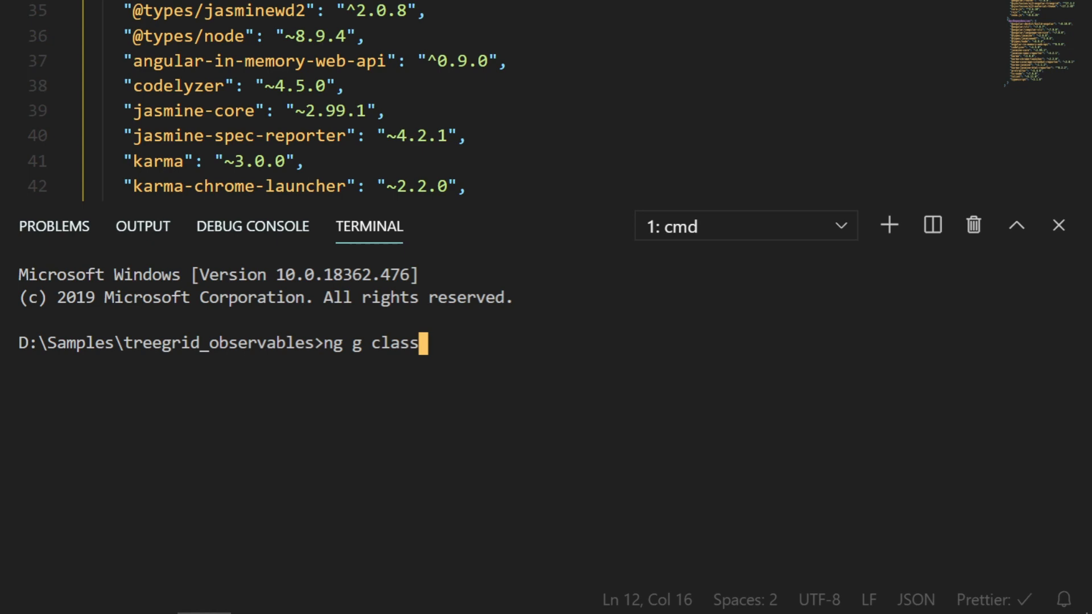
{"action": "type", "text": "TaskModel"}
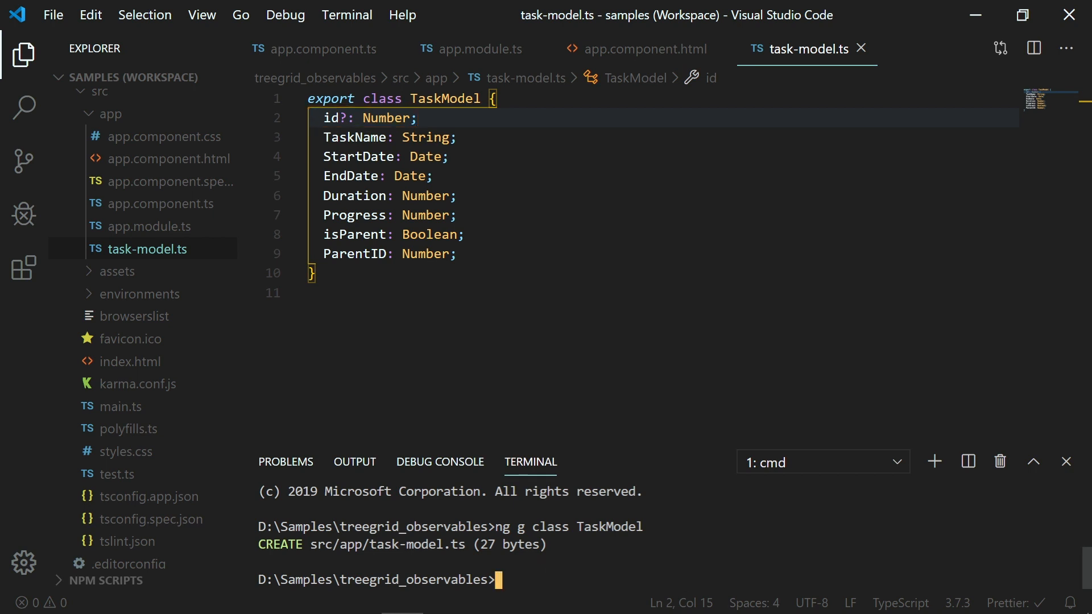
- Generate the TaskData service with ng g service TaskData from the terminal
{"action": "type", "text": "ng"}
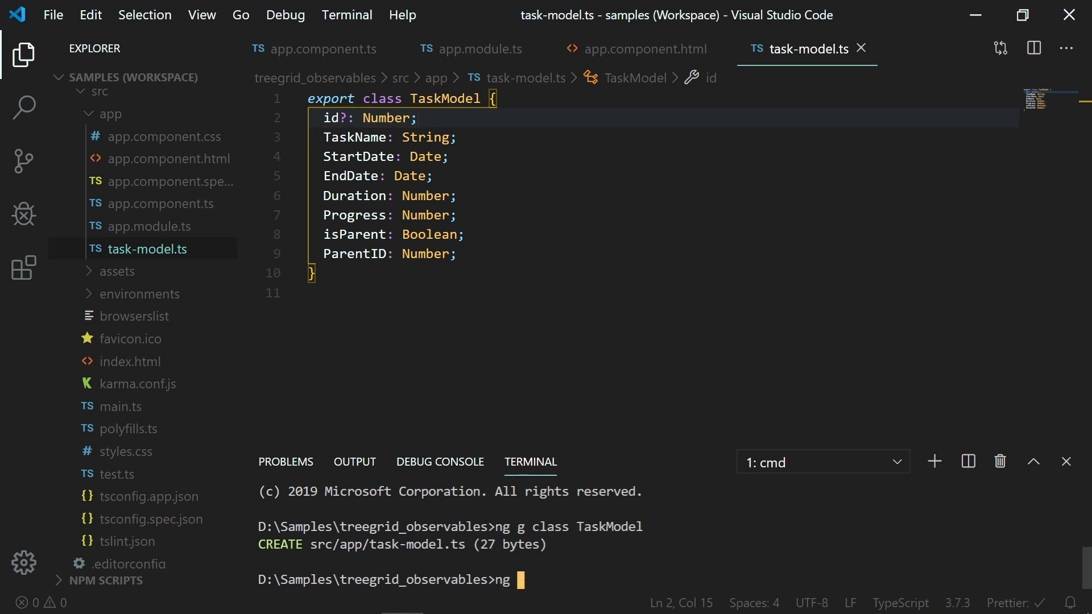
{"action": "type", "text": "g service"}
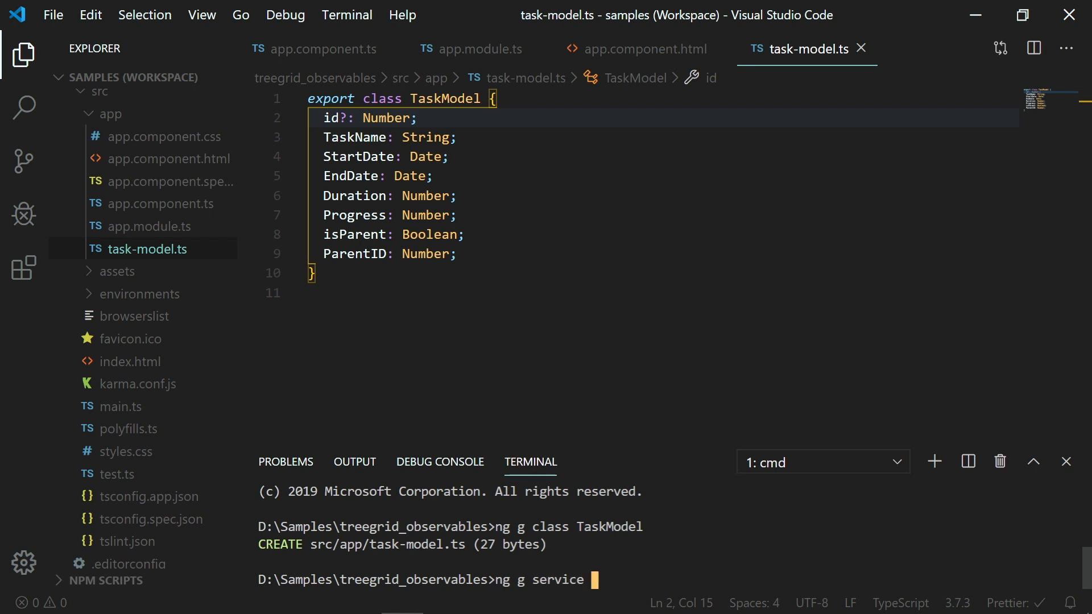
{"action": "type", "text": "TaskData"}
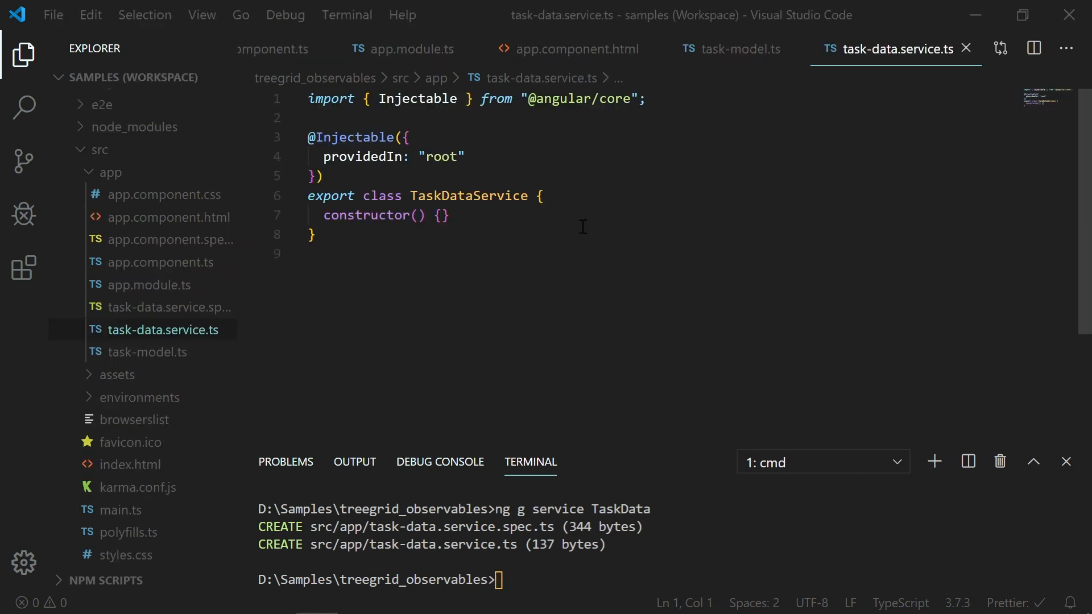
- Make TaskDataService implement InMemoryDbService, imported from angular-in-memory-web-api
{"action": "type", "text": "implements InMemoryDbService"}
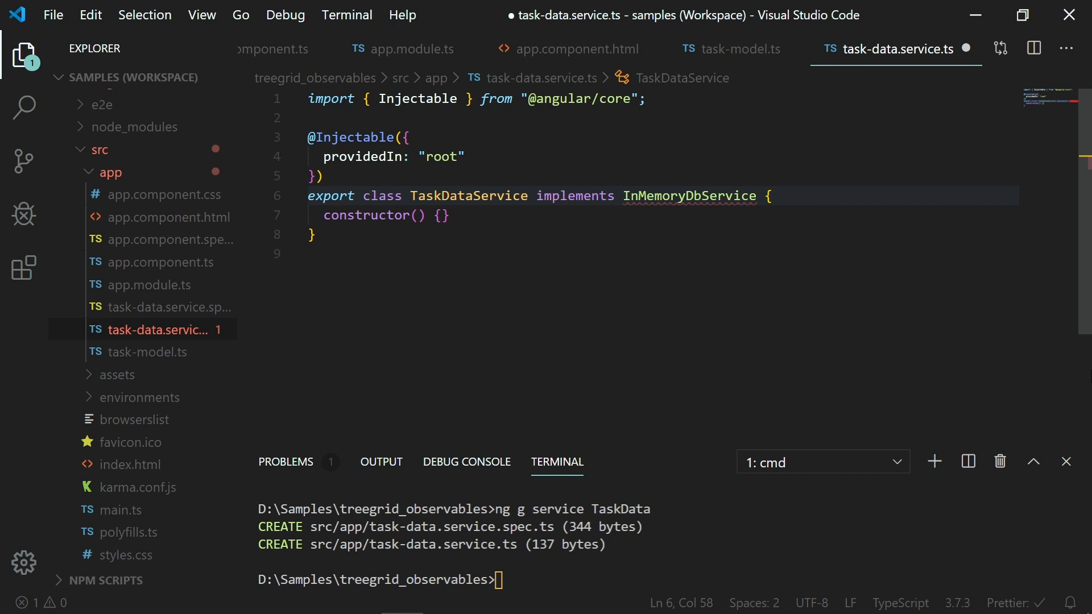
{"action": "type", "text": "impor"}
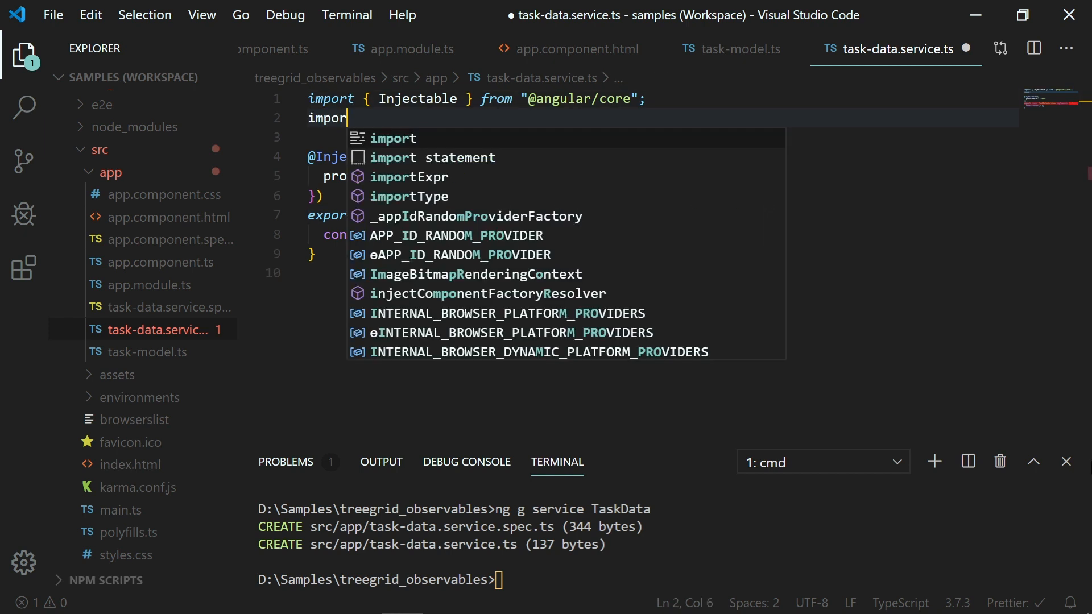
{"action": "type", "text": "{InMemoryDbService}"}
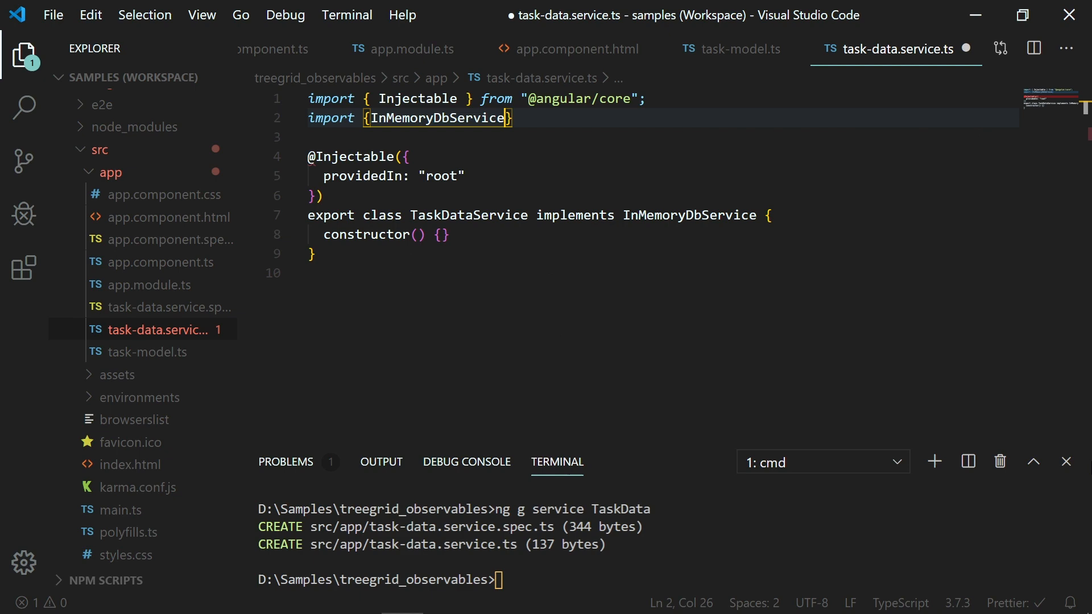
{"action": "type", "text": "from \"angular-in-memory-web-api\";"}
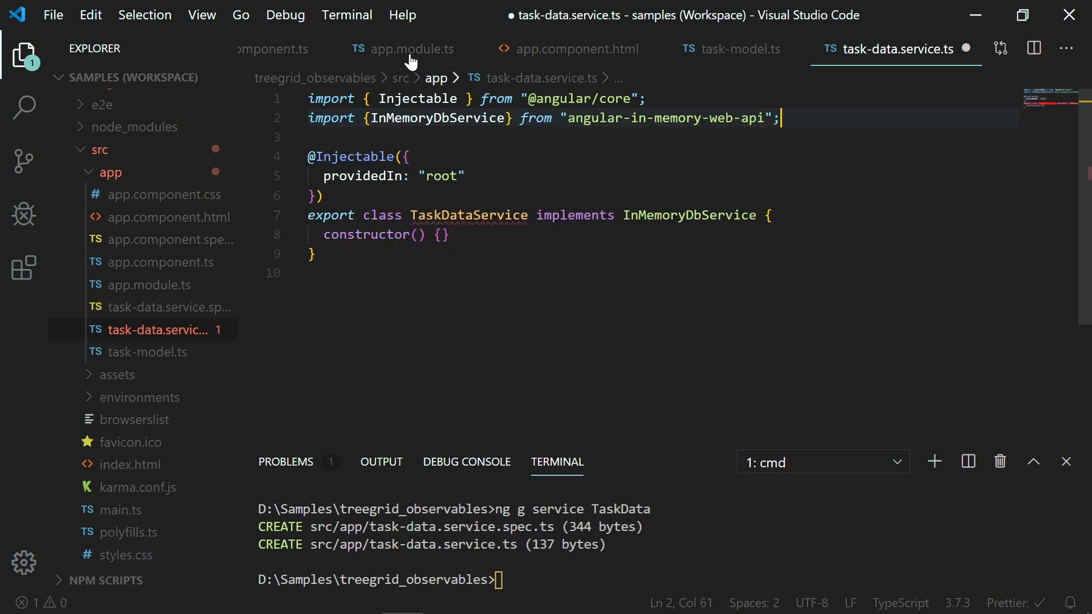
- Register InMemoryWebApiModule.forRoot(TaskDataService) in the app module's imports with its import statements
{"action": "left_click", "coordinate": [412, 49]}
{"action": "type", "text": "import {InMemoryWebApiModule"}
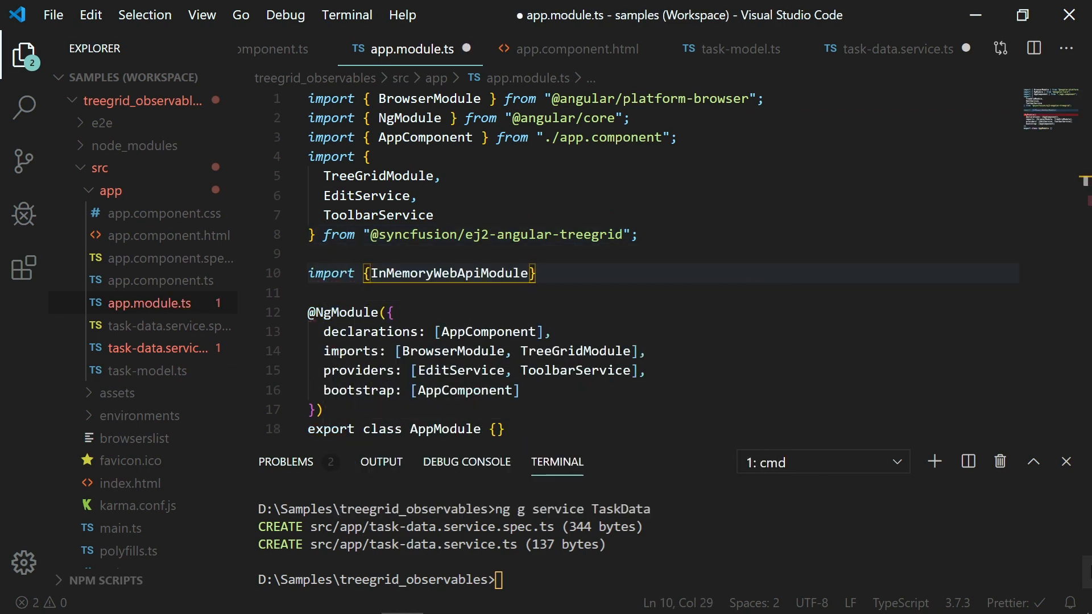
{"action": "type", "text": "from \"\""}
{"action": "left_click", "coordinate": [637, 350]}
{"action": "type", "text": ", "}
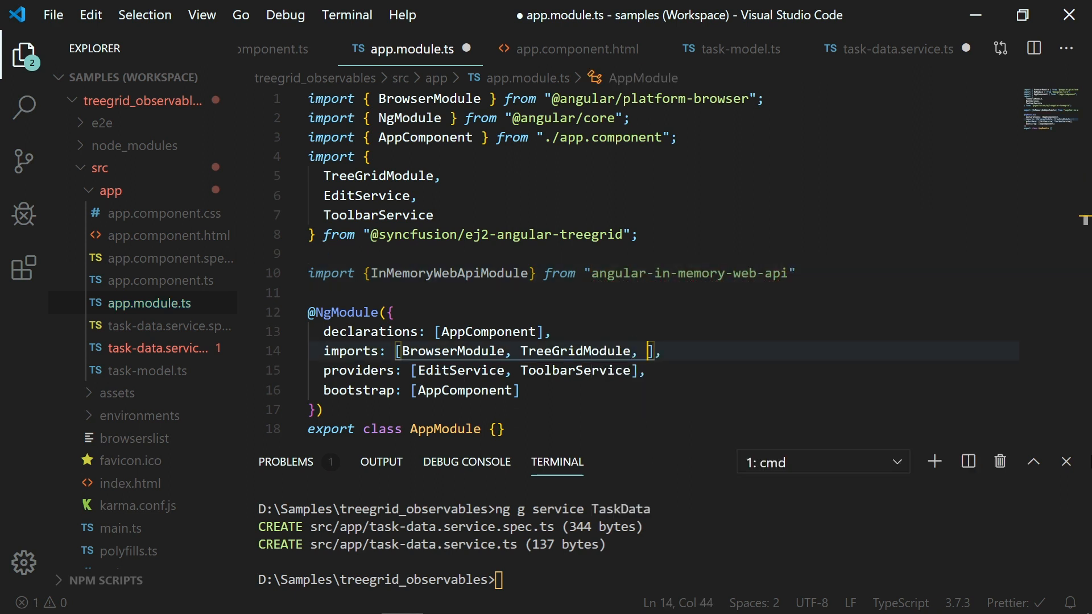
{"action": "type", "text": "InMemoryWebApiModule.forRoot()"}
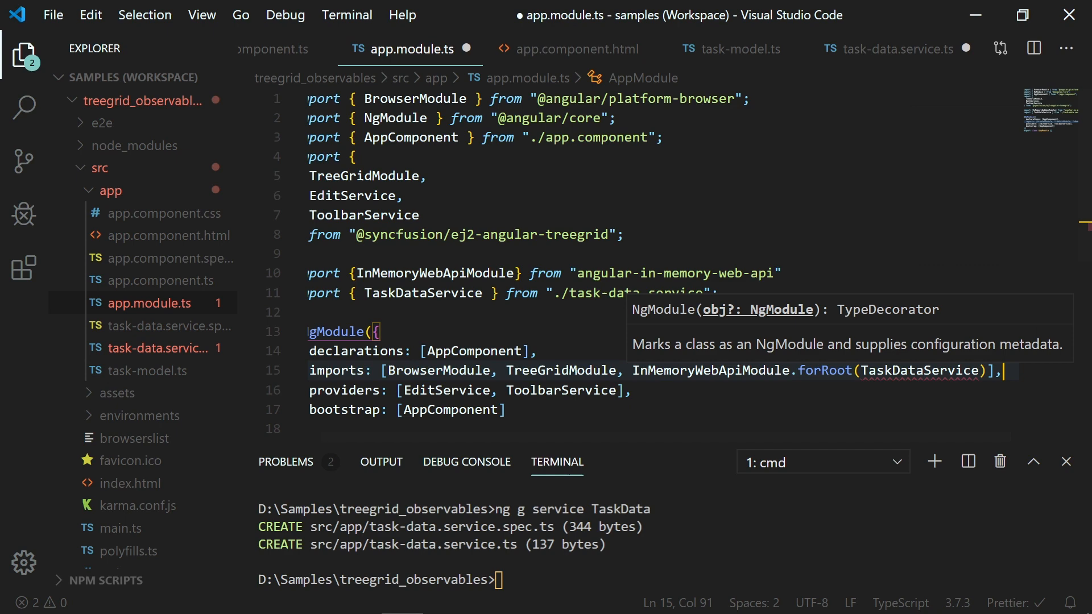
{"action": "mouse_move", "coordinate": [955, 401]}
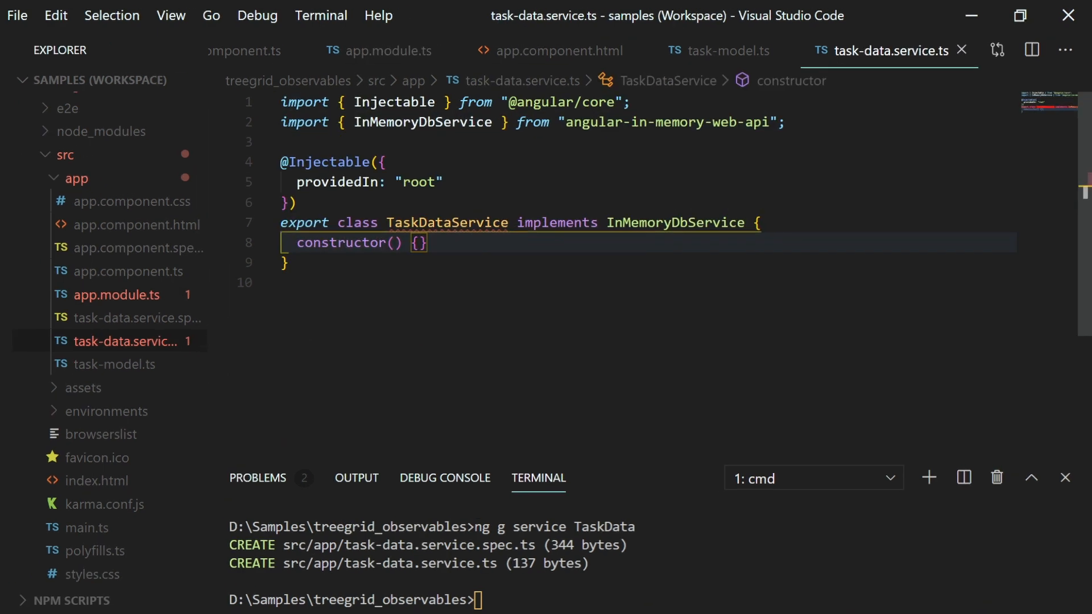
- Write createDb() declaring const tasks: TaskModel[] of parent and child tasks, returning { tasks }, and save
{"action": "type", "text": "createDb(){"}
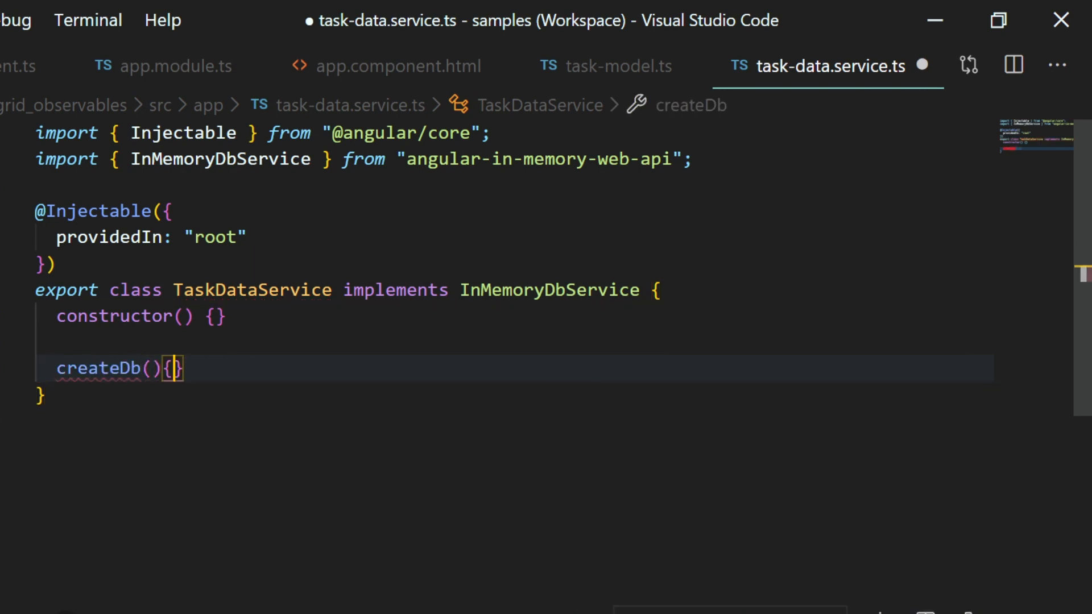
{"action": "key", "text": "Enter"}
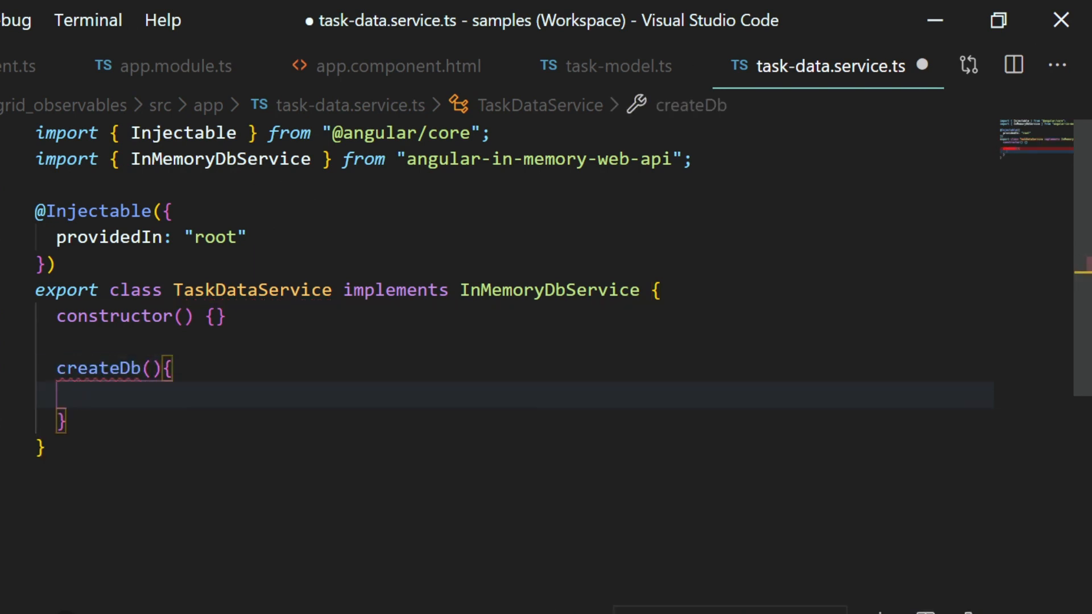
{"action": "type", "text": "const"}
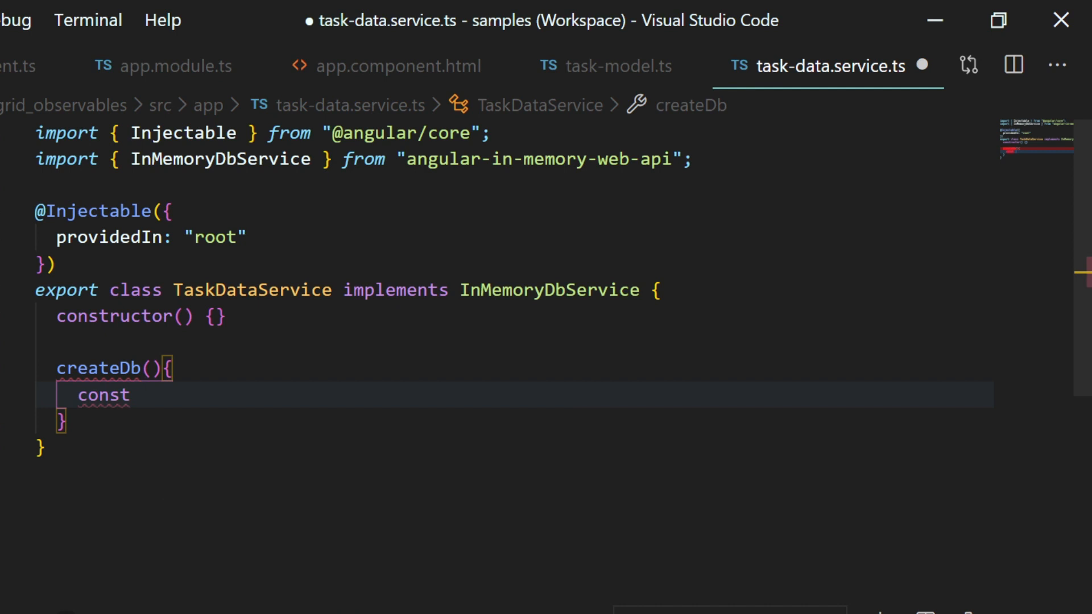
{"action": "type", "text": "tasks : Tas"}
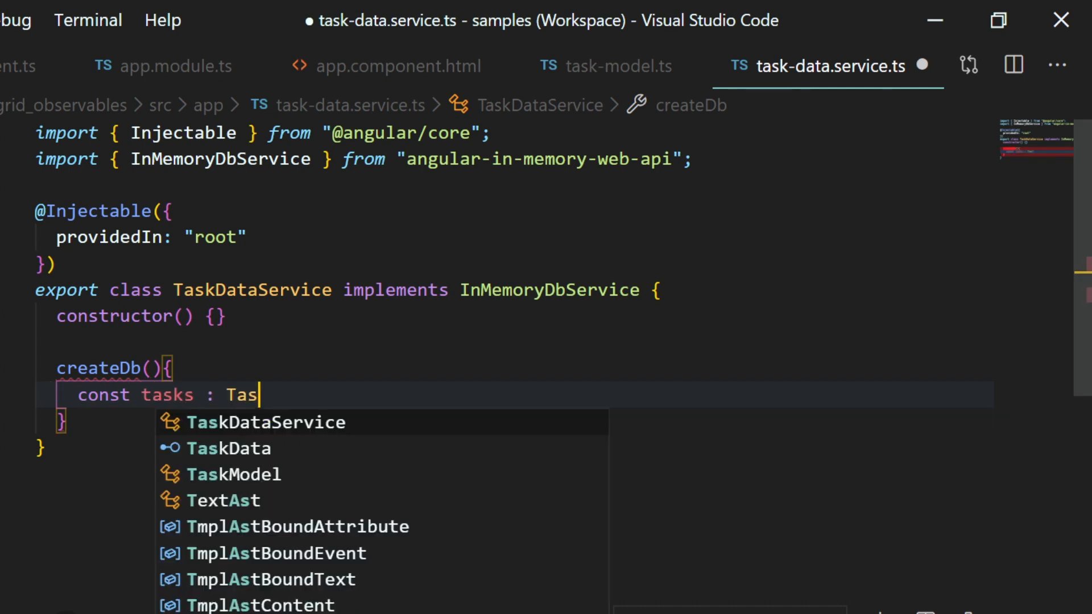
{"action": "type", "text": "kModel[]"}
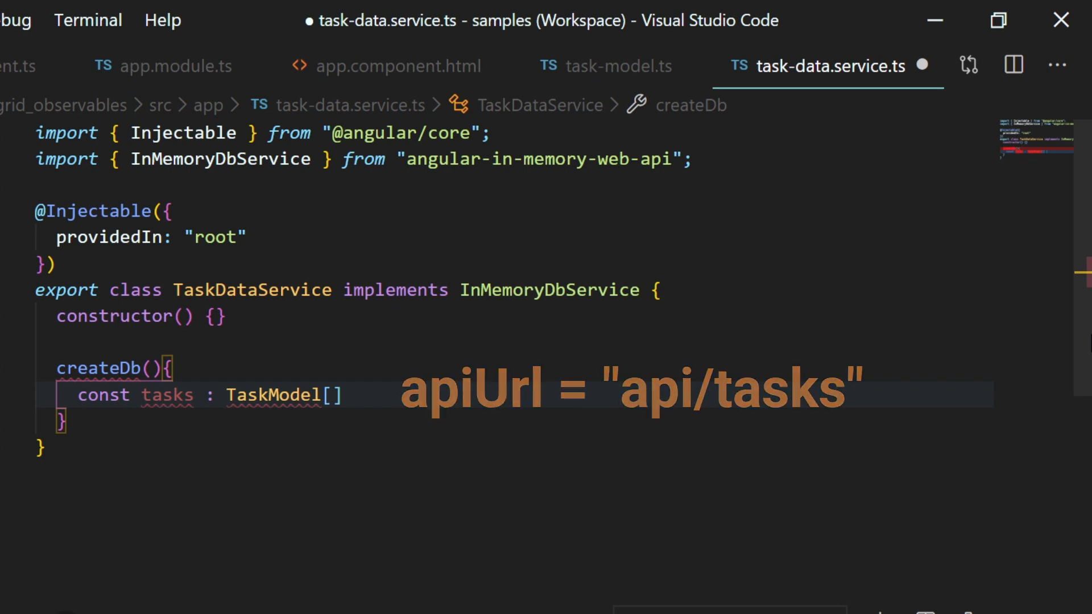
{"action": "scroll", "scroll_direction": "down", "scroll_amount": 3}
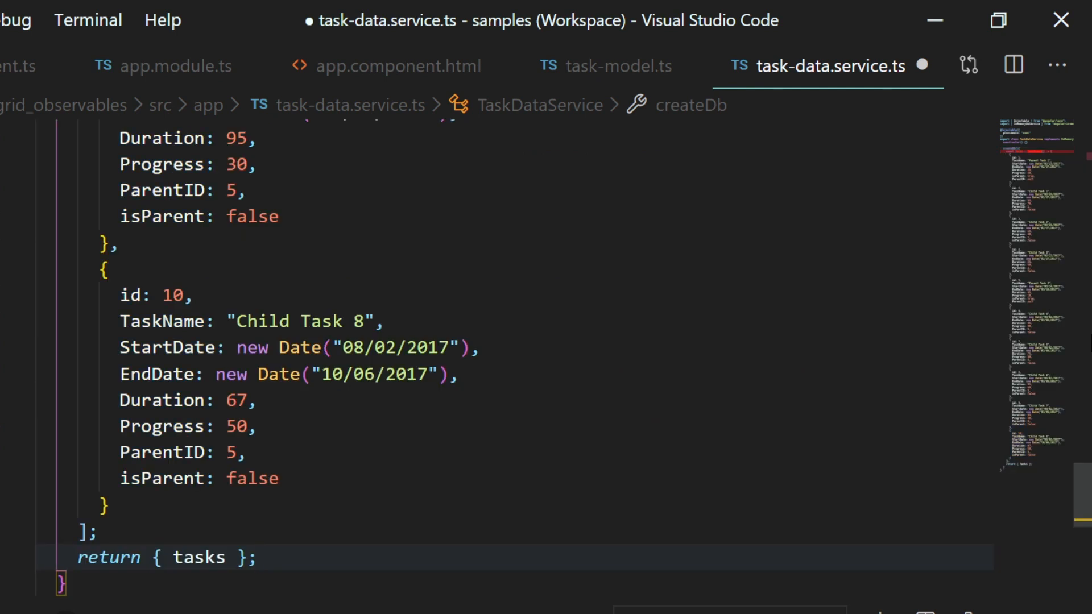
{"action": "key", "text": "ctrl+s"}
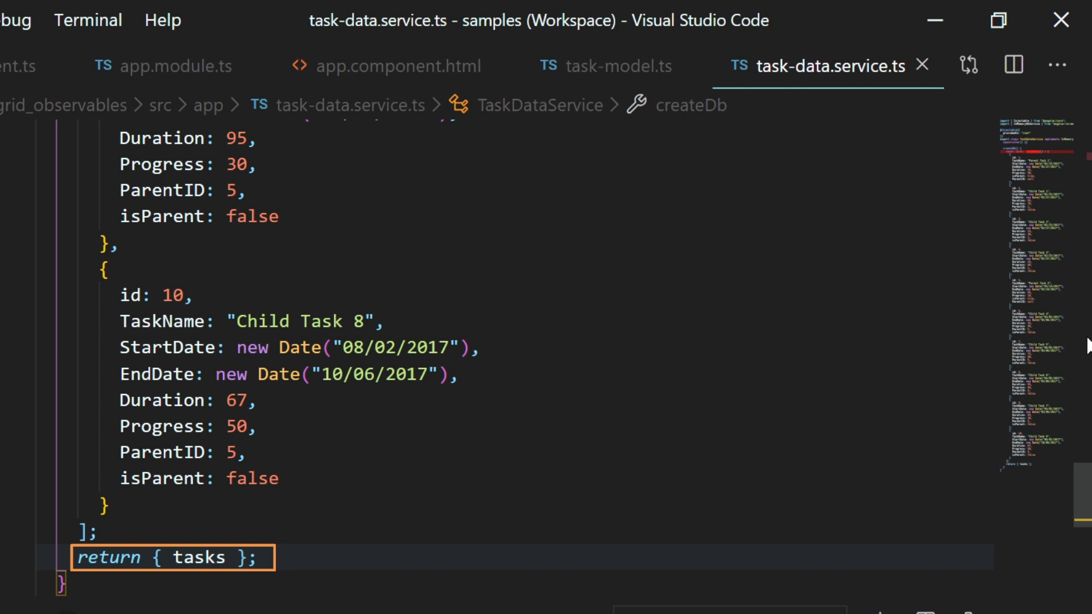
{"action": "scroll", "scroll_direction": "up", "scroll_amount": 3}
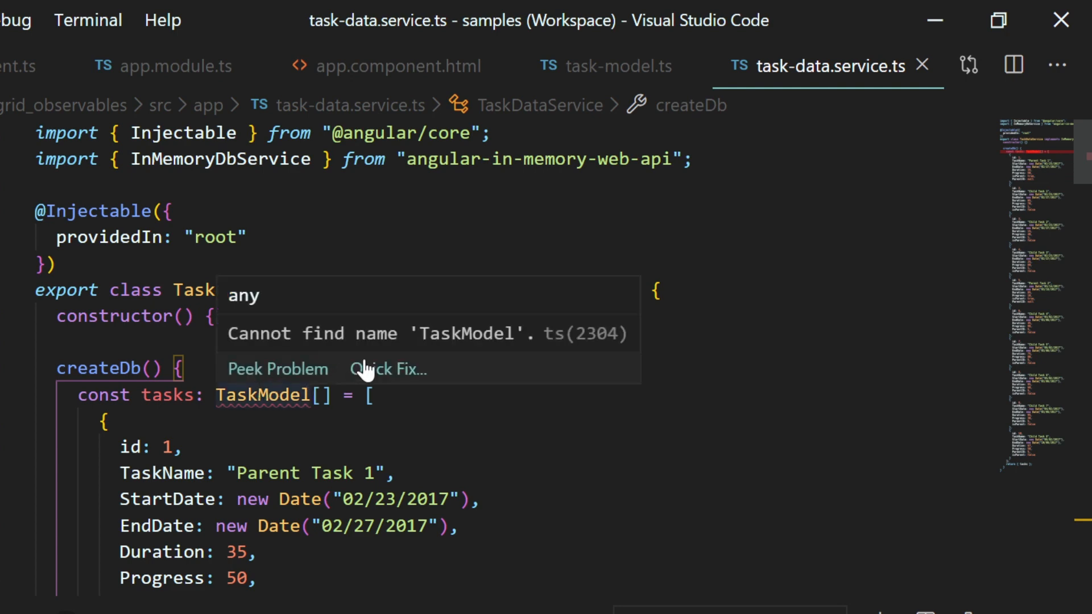
- Apply the Quick Fix for the missing TaskModel name in the task data service
{"action": "left_click", "coordinate": [389, 368]}
{"action": "type", "text": "ng "}
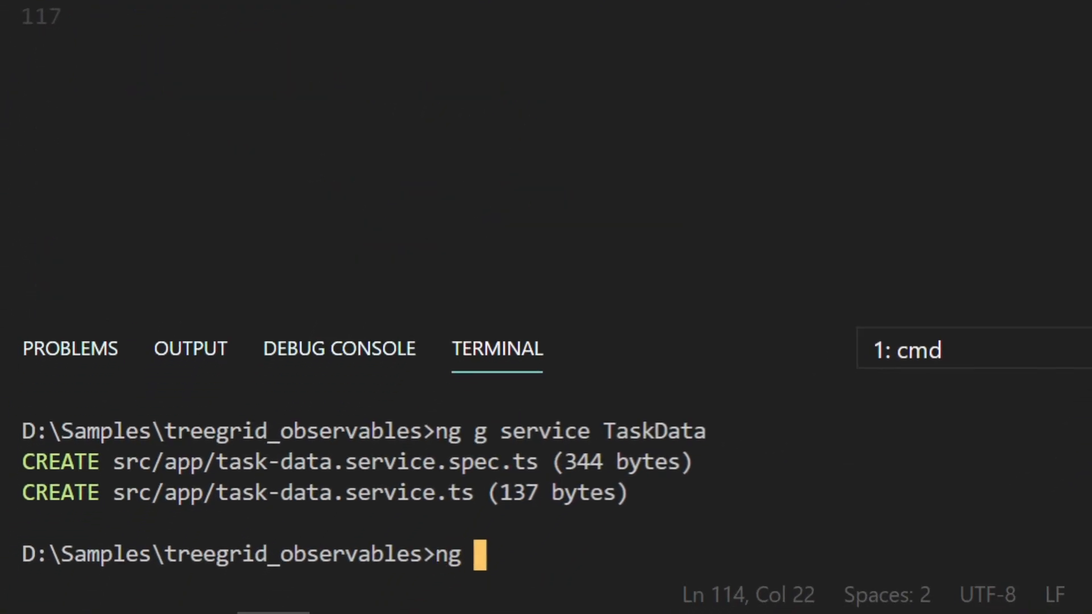
{"action": "type", "text": "g service TaskStor"}
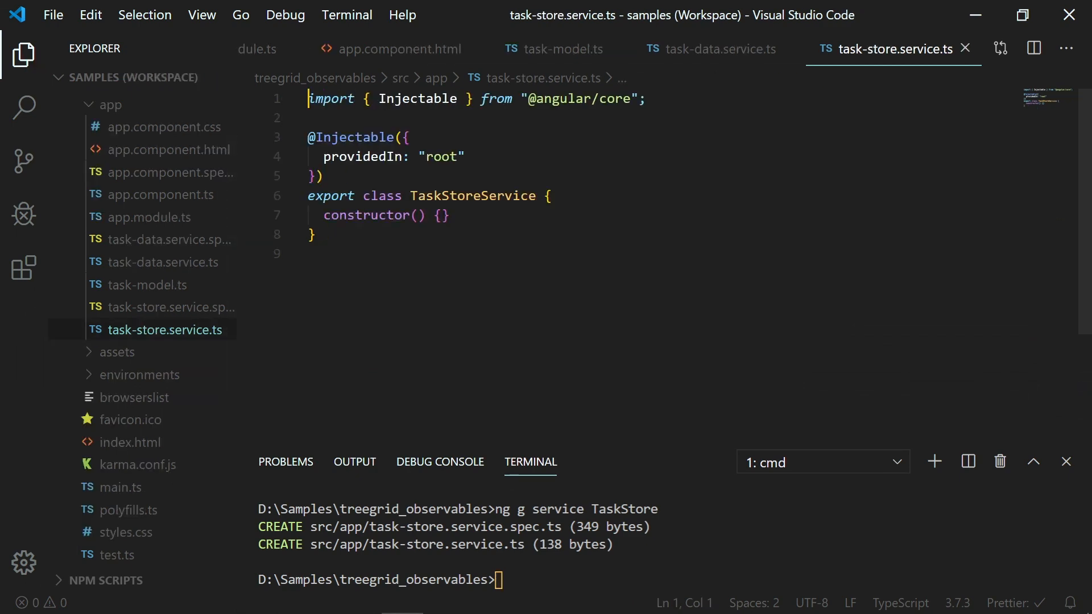
{"action": "type", "text": "extends"}
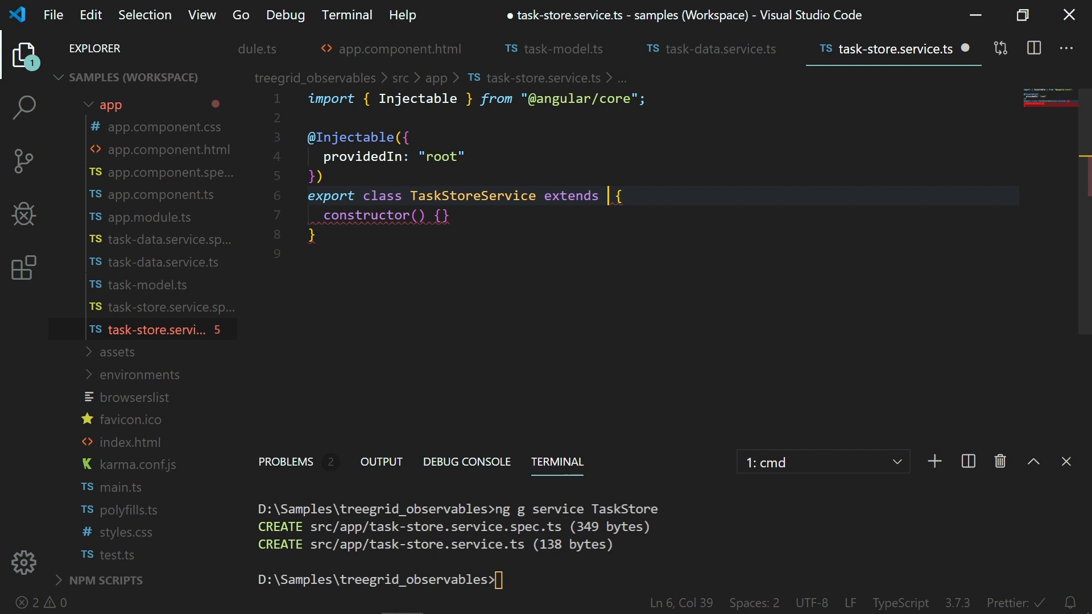
{"action": "type", "text": "Subject<DataStateChangeEventArgs>"}
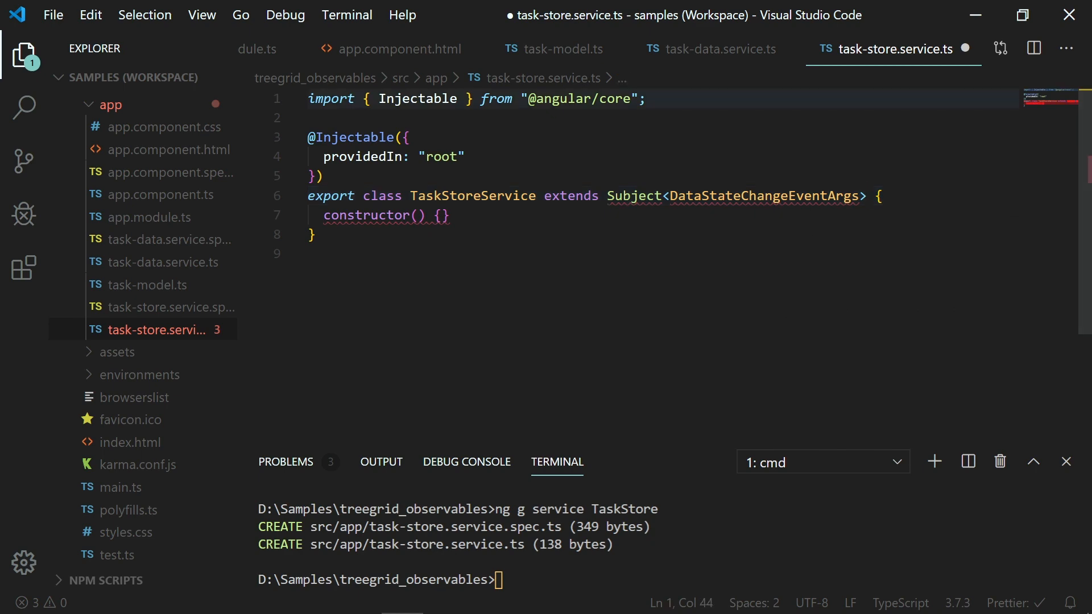
{"action": "type", "text": "import {Subject } from \"rxjs\";"}
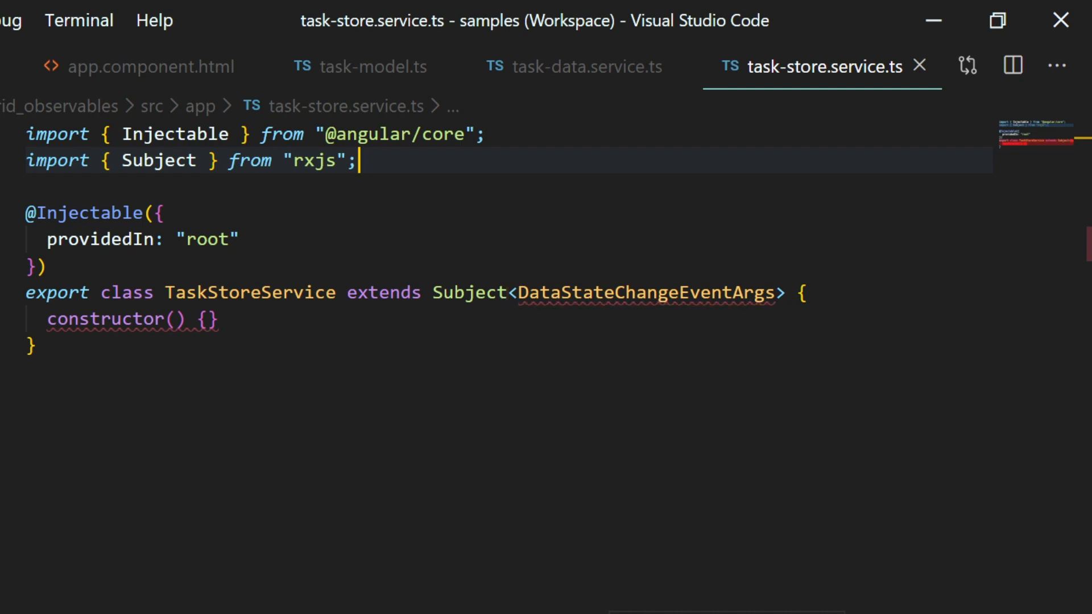
{"action": "key", "text": "Enter"}
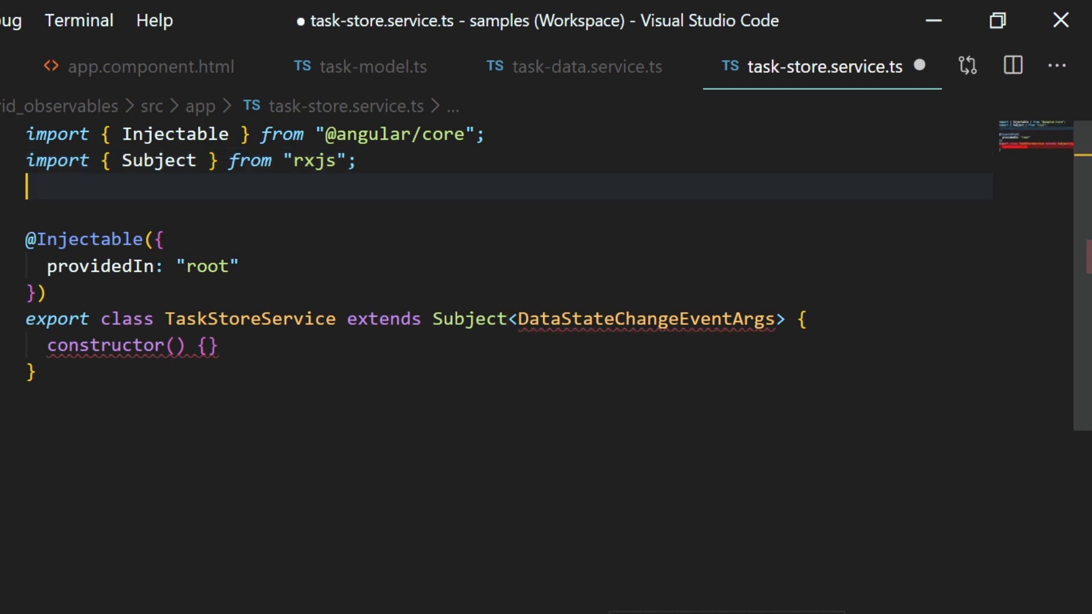
{"action": "type", "text": "import {DataStateChangeEventArgs}"}
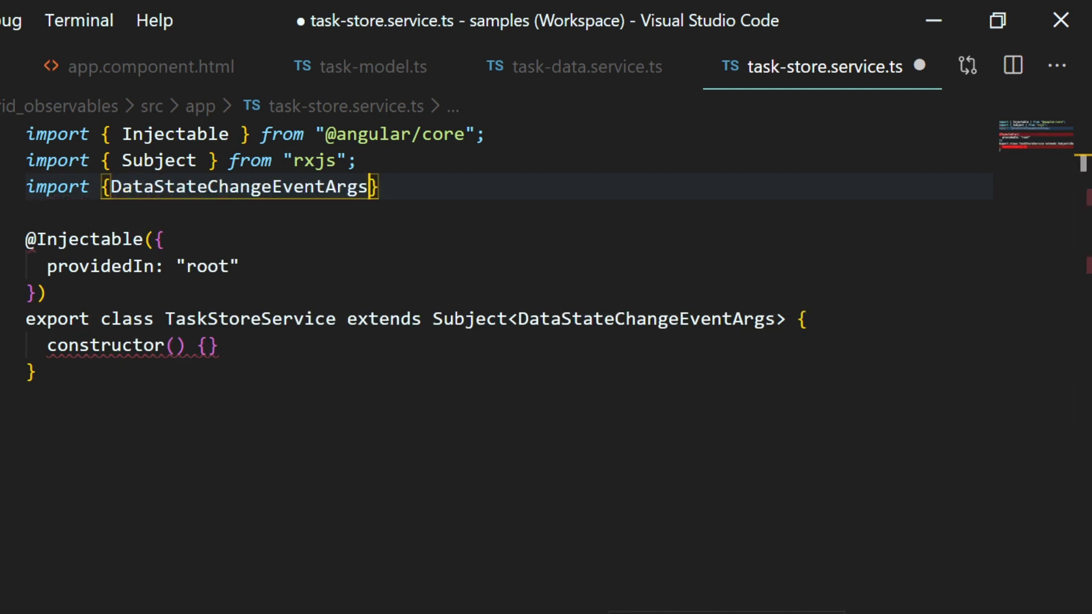
{"action": "type", "text": "from \""}
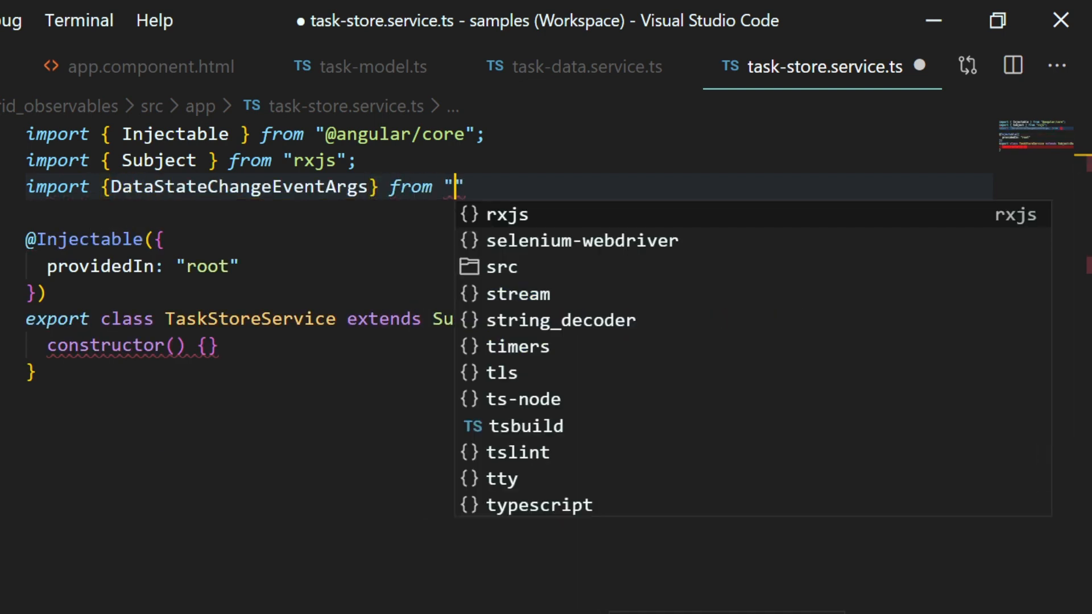
{"action": "type", "text": "@syncfusion/ej2-angular-treegrid"}
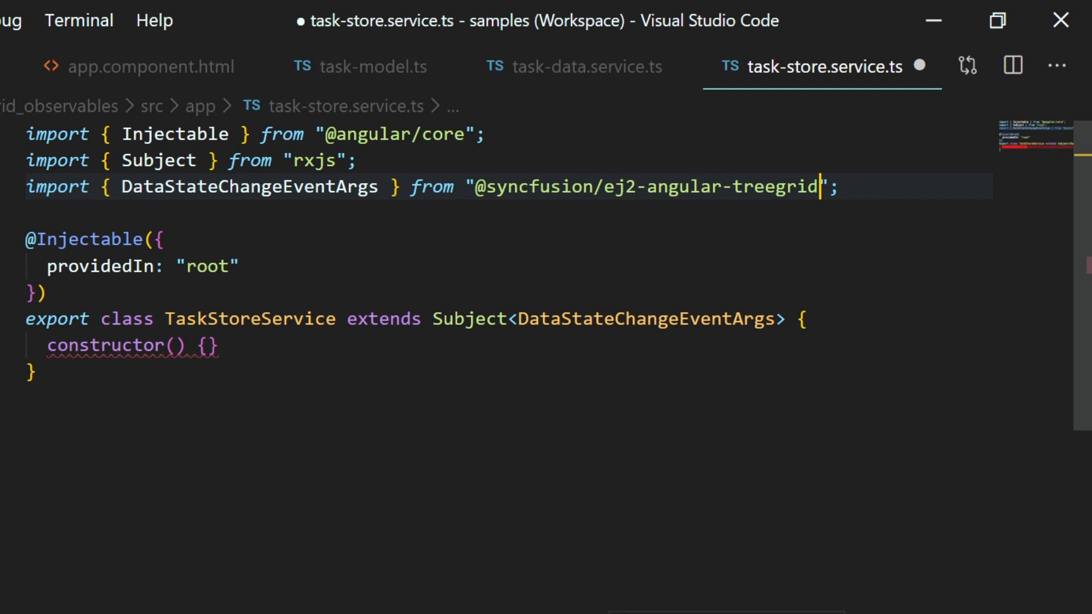
{"action": "key", "text": "ctrl+s"}
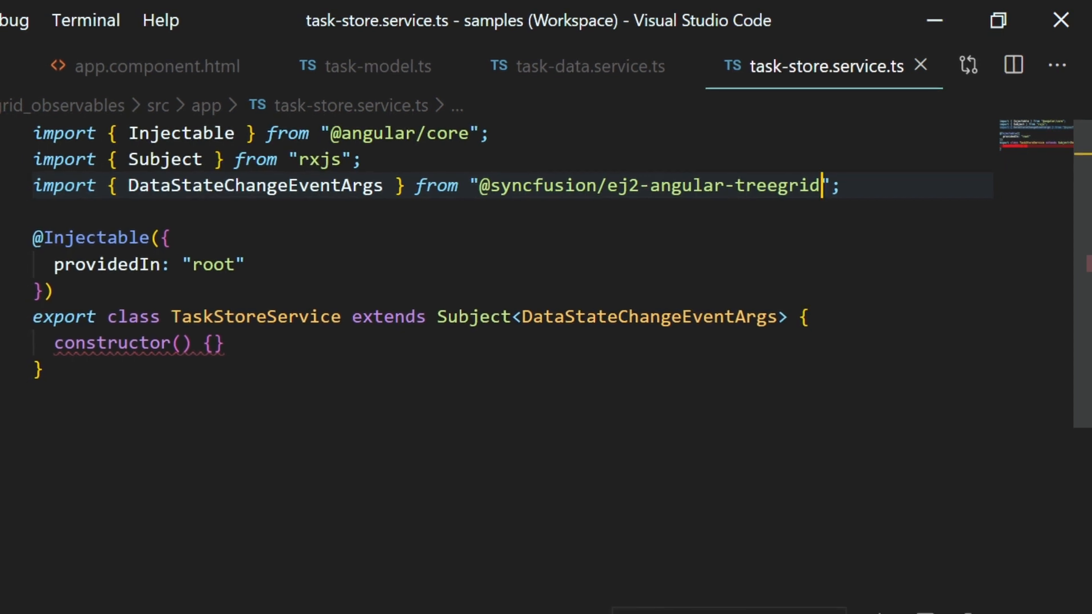
- Add a private apiUrl 'api/tasks' field and inject HttpClient in the constructor with auto-import
{"action": "type", "text": "private apiUrl =\"api"}
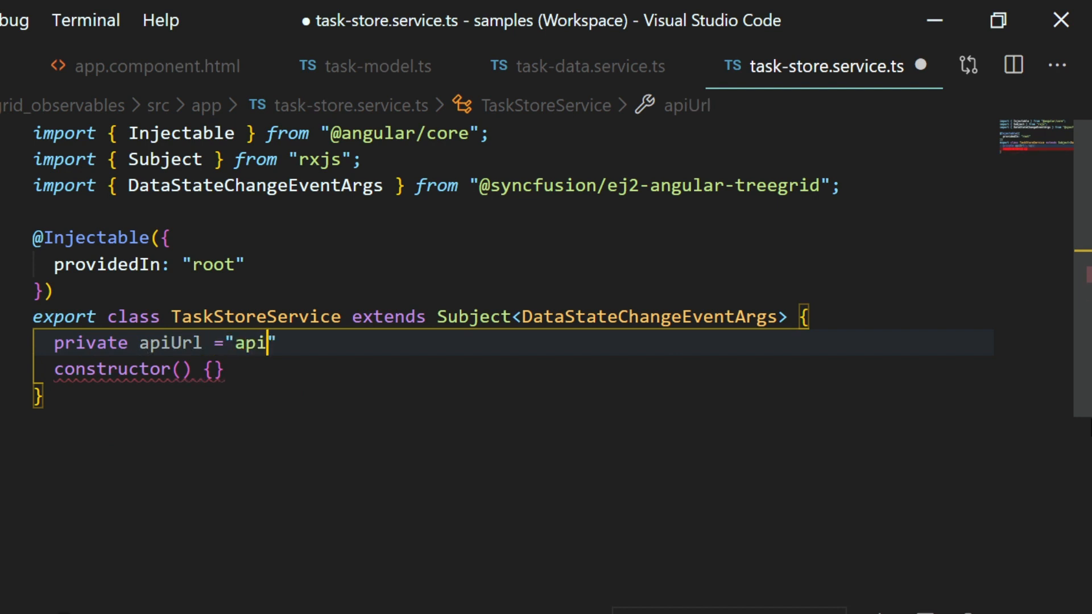
{"action": "type", "text": "/tasks\";"}
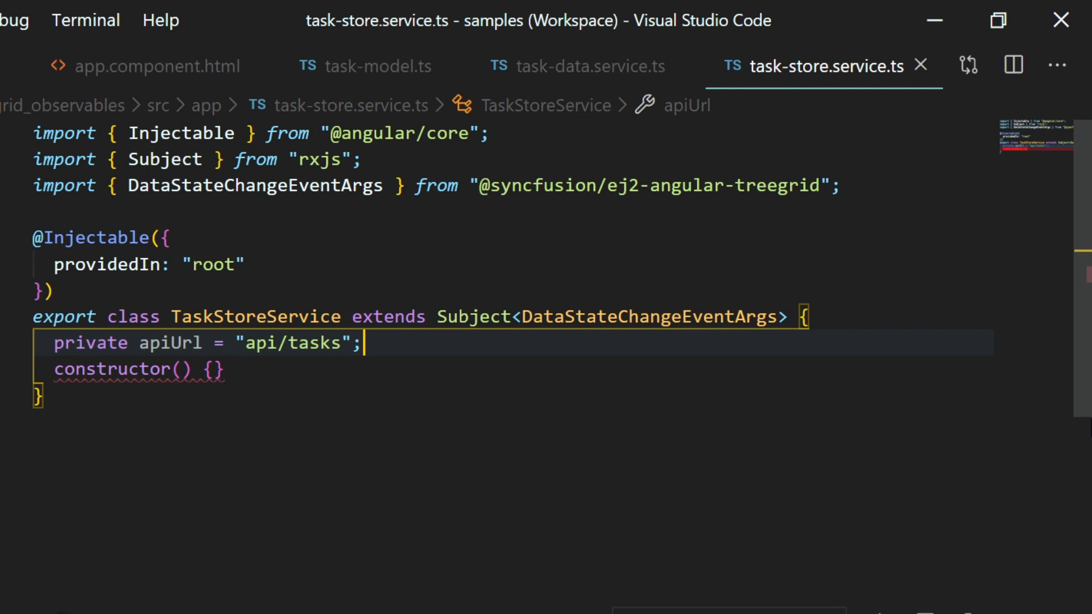
{"action": "type", "text": "private http: HttpClient"}
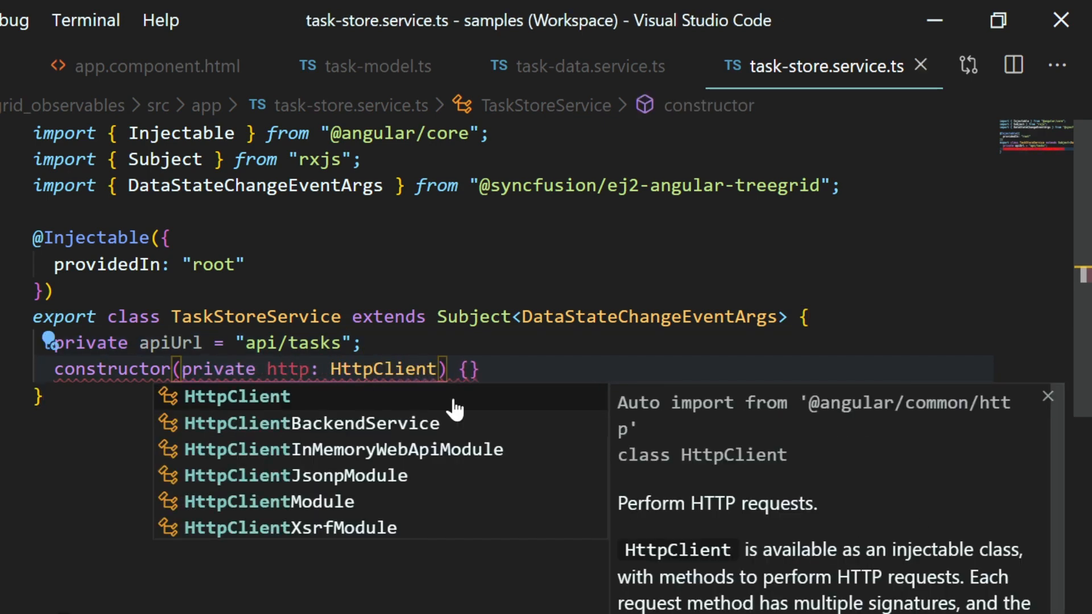
{"action": "left_click", "coordinate": [237, 396]}
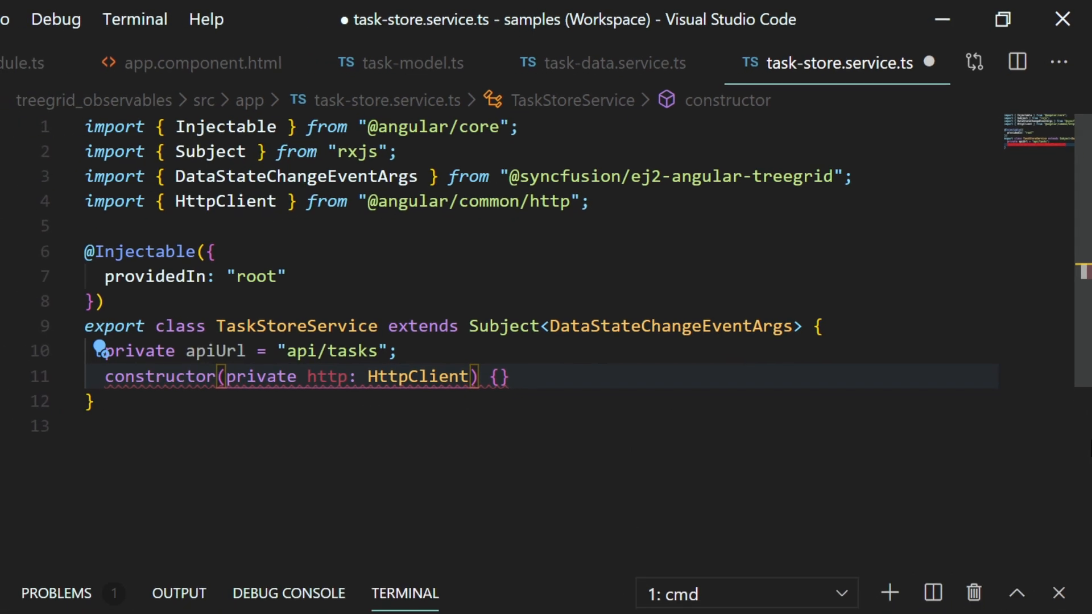
{"action": "left_click", "coordinate": [78, 63]}
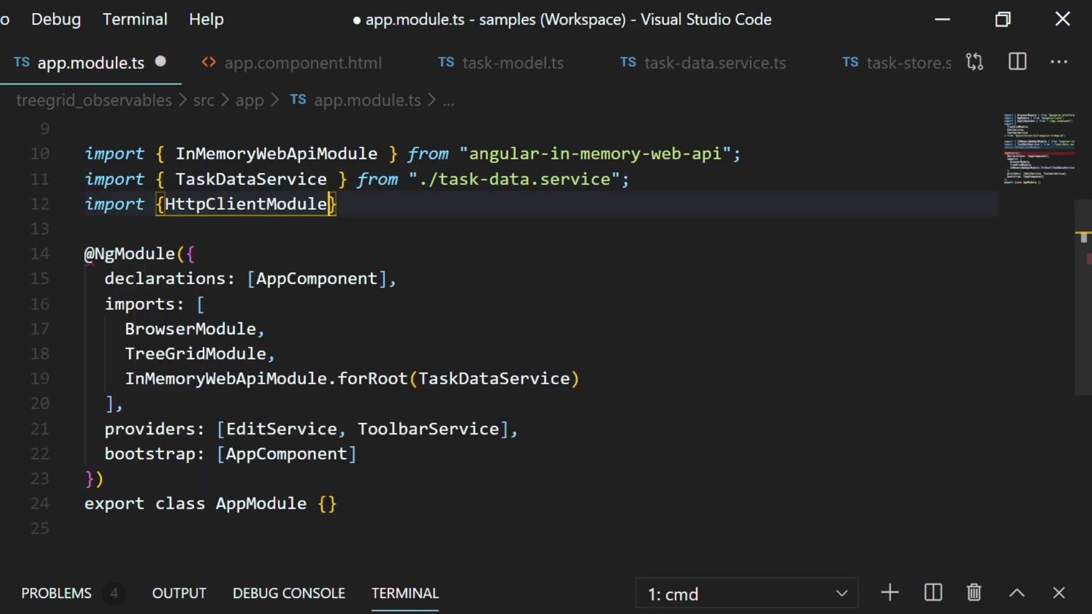
{"action": "type", "text": "from \"@angular/common/\""}
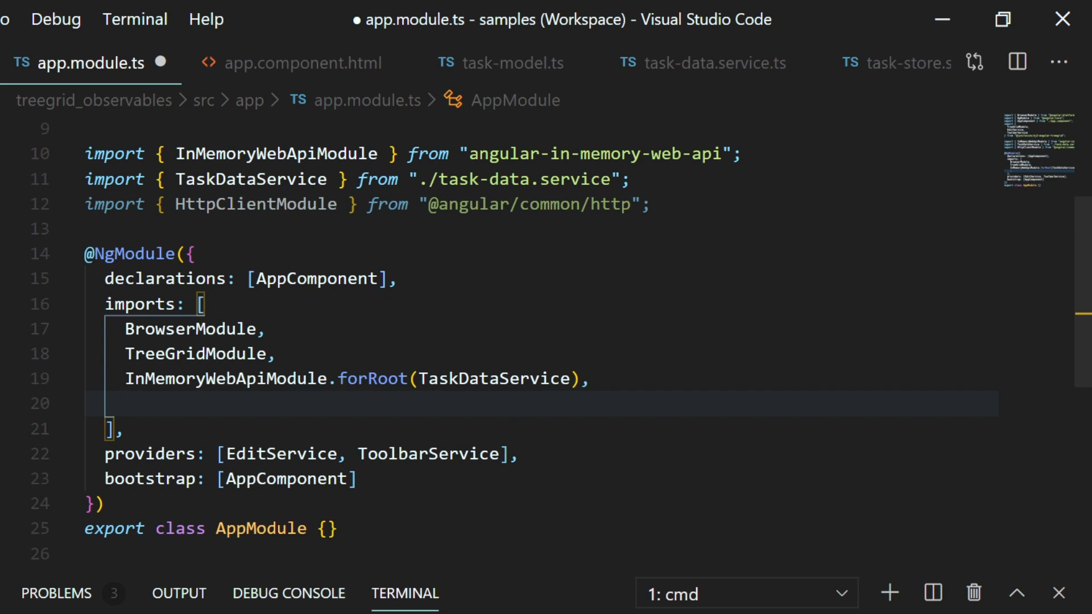
{"action": "type", "text": "HttpClient) {"}
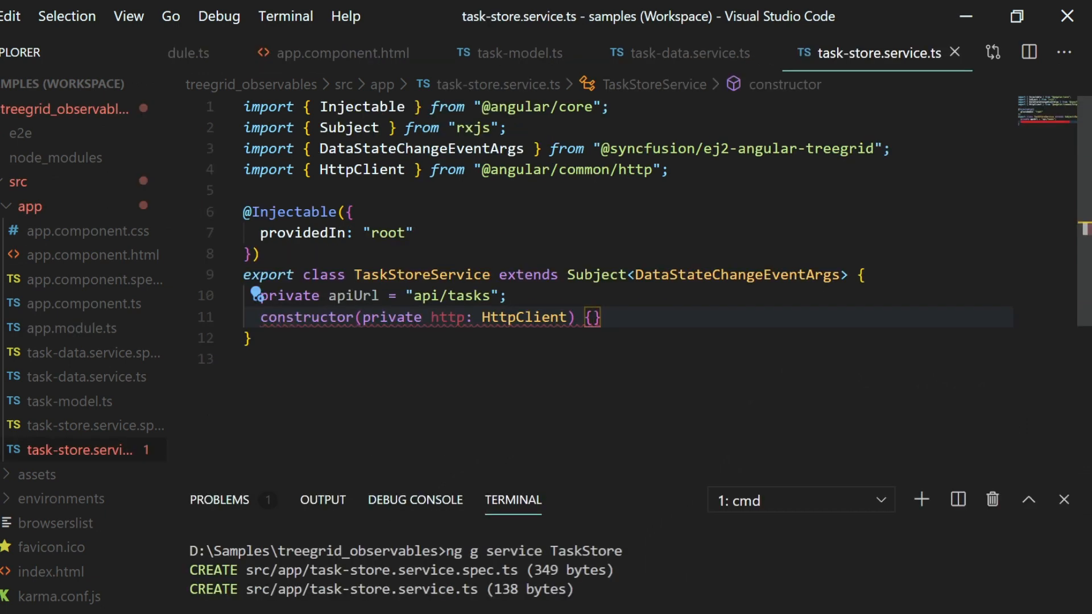
- Call super() and add getTasks(state?) returning this.http.get<TaskModel[]>(this.apiUrl) piped through map, then save
{"action": "type", "text": "super();"}
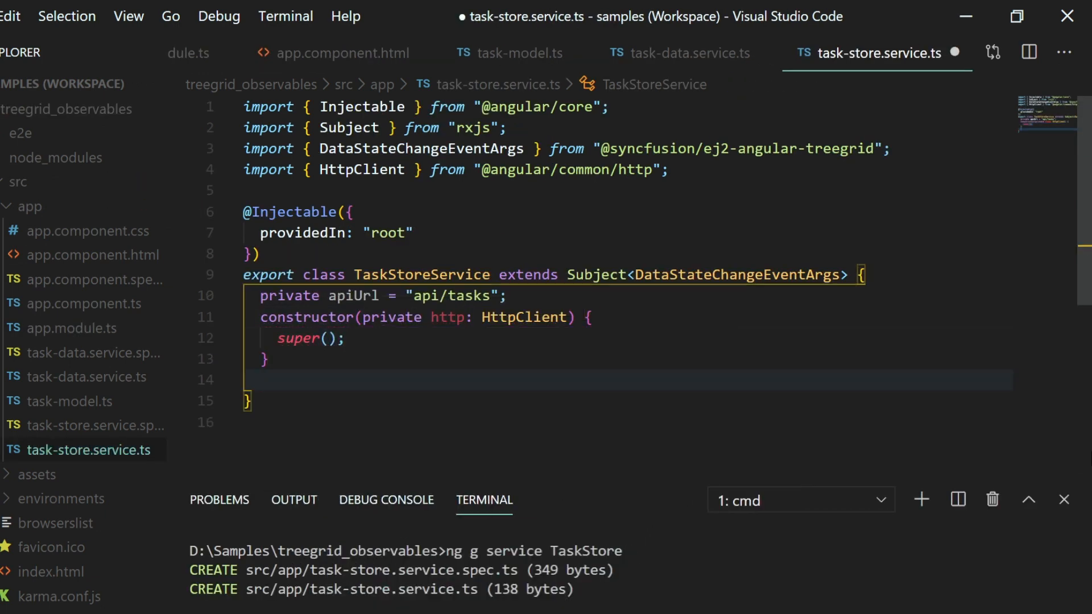
{"action": "type", "text": "getTasks(state?: any): Observable<TaskModel[]>"}
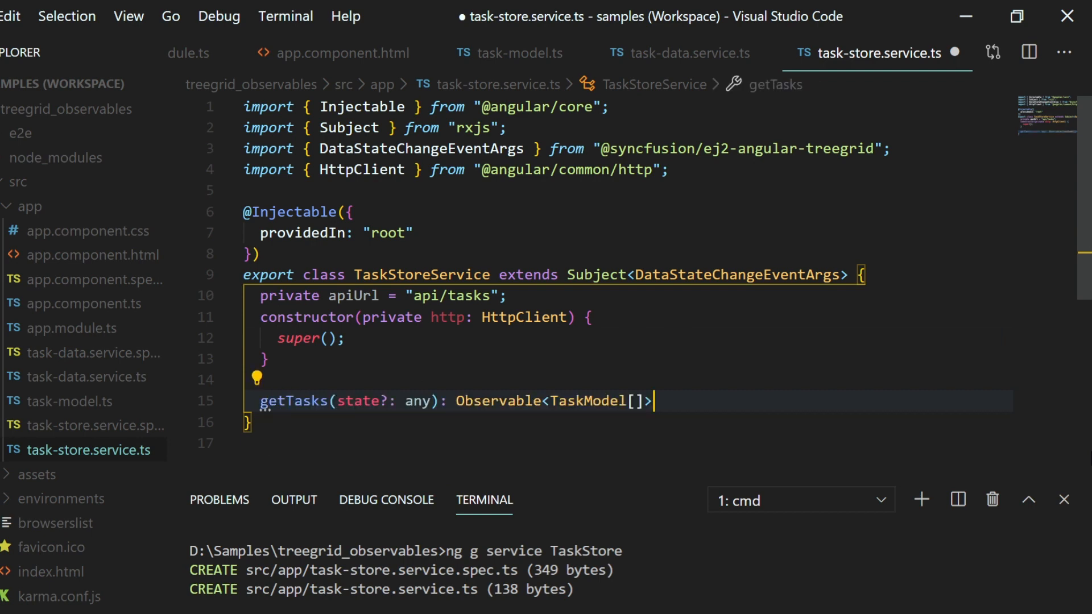
{"action": "type", "text": "{"}
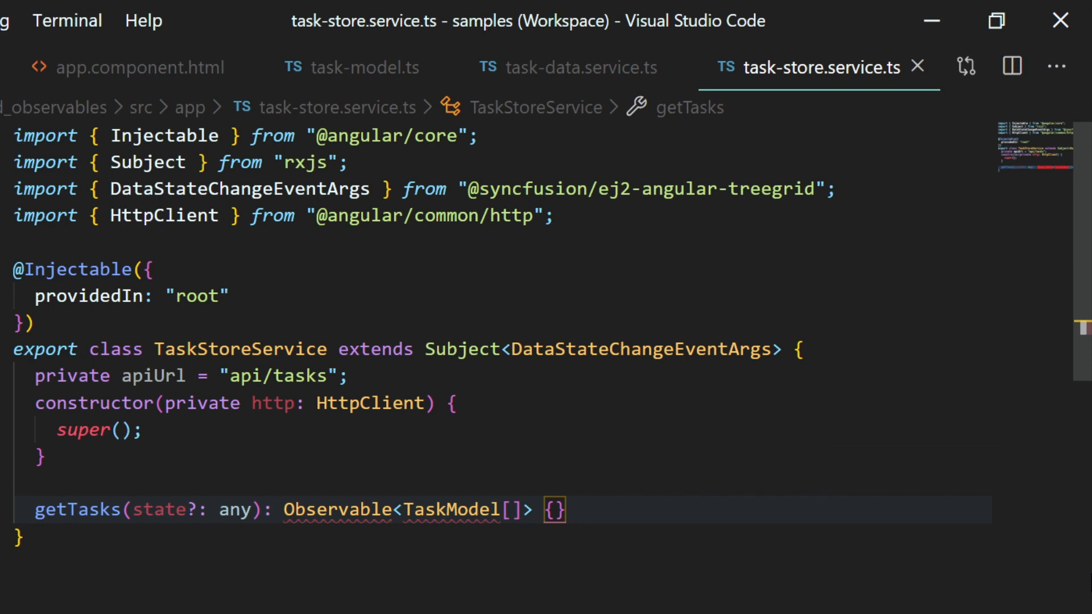
{"action": "mouse_move", "coordinate": [338, 510]}
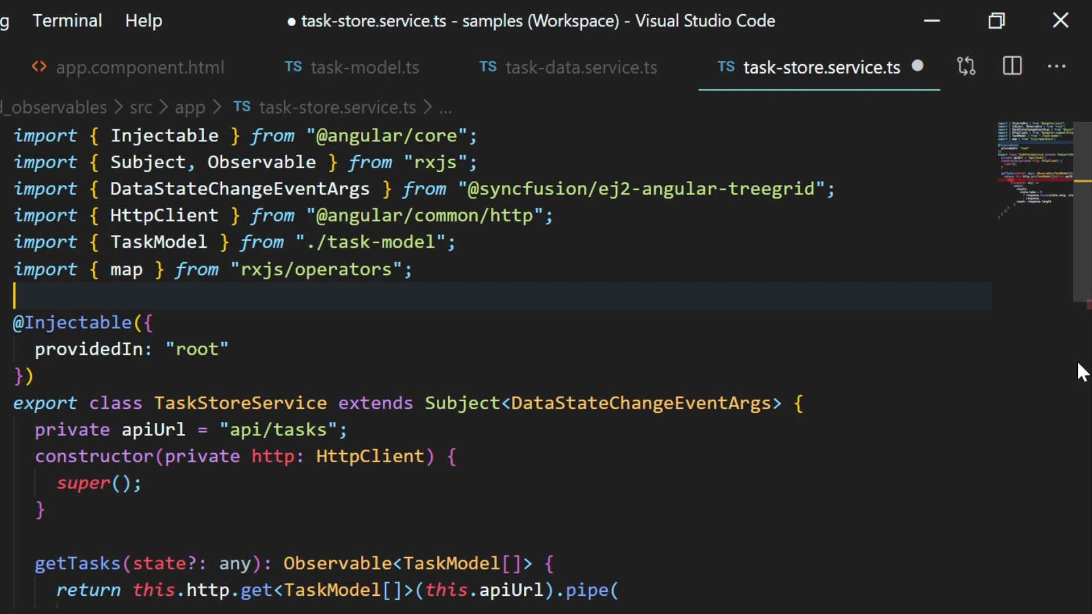
{"action": "key", "text": "ctrl+s"}
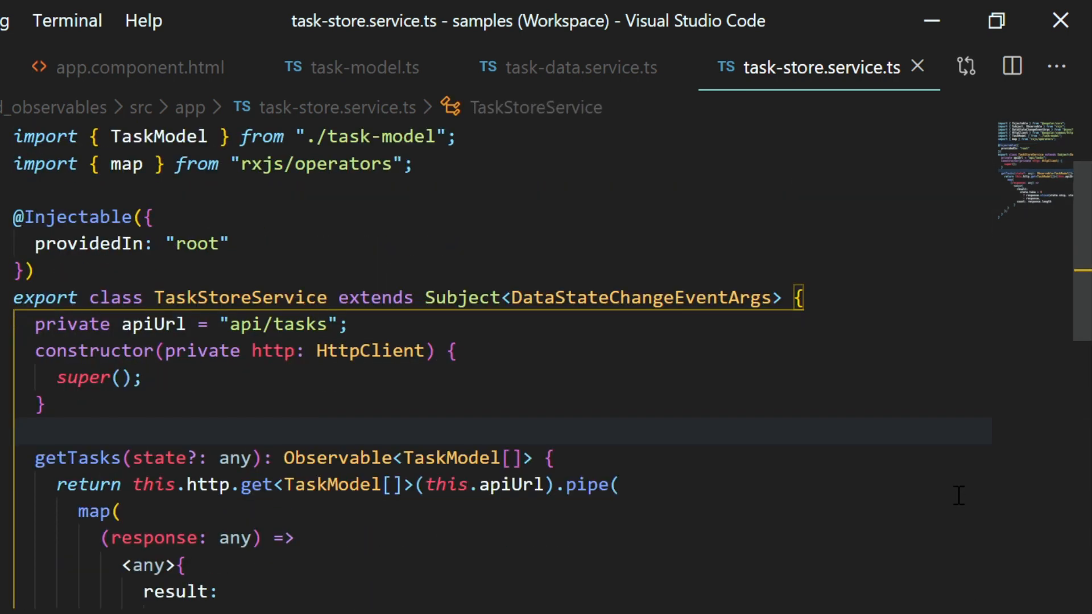
- Begin a public execute method that pushes getTasks results via super.next
{"action": "double_click", "coordinate": [644, 297]}
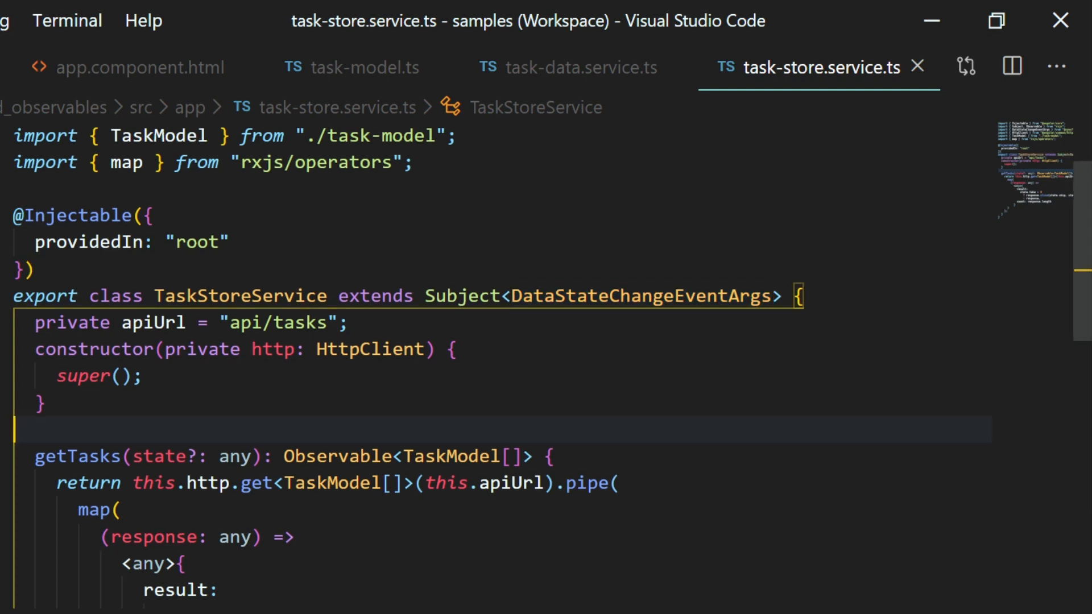
{"action": "type", "text": "public execute(state: any): void {"}
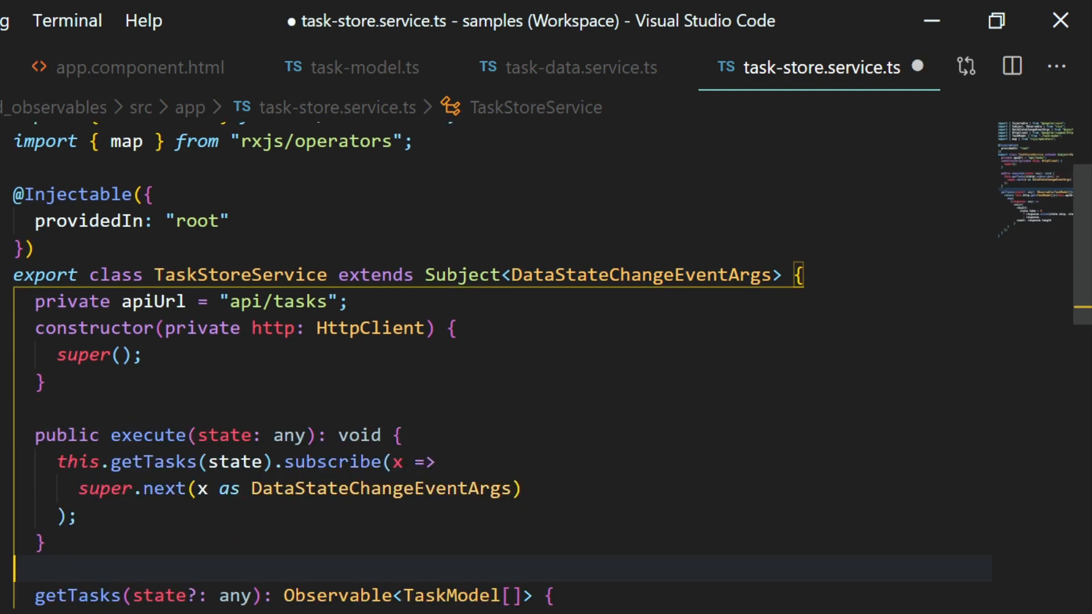
- Save the task store service and open app.component.ts from the Explorer
{"action": "key", "text": "ctrl+s"}
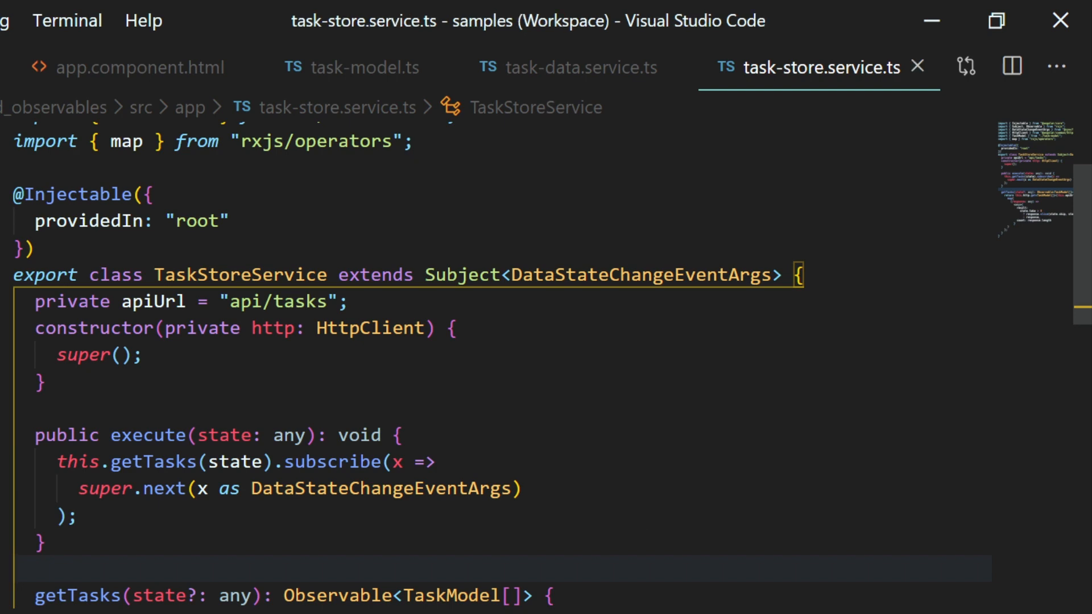
{"action": "double_click", "coordinate": [332, 462]}
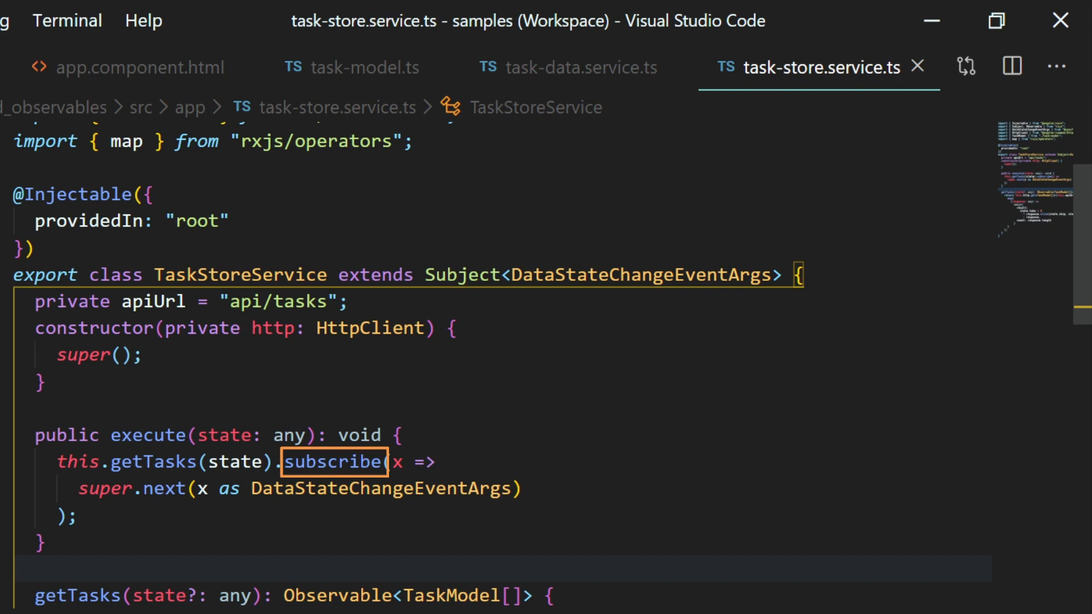
{"action": "left_click", "coordinate": [52, 573]}
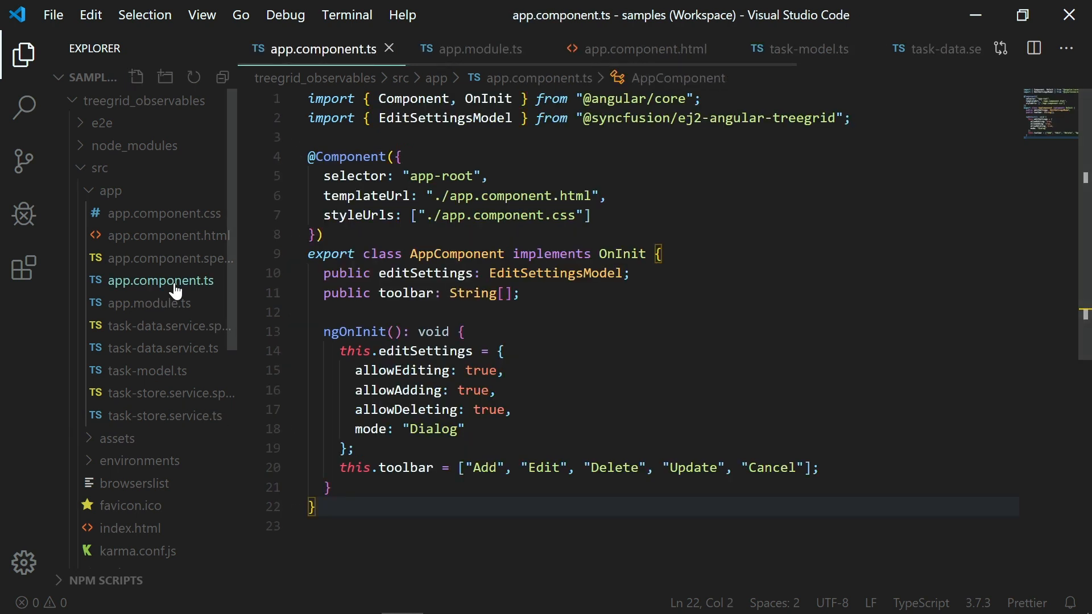
- Declare 'public tasks: Observable<DataStateChangeEventArgs>' with Observable imported from rxjs
{"action": "left_click", "coordinate": [488, 312]}
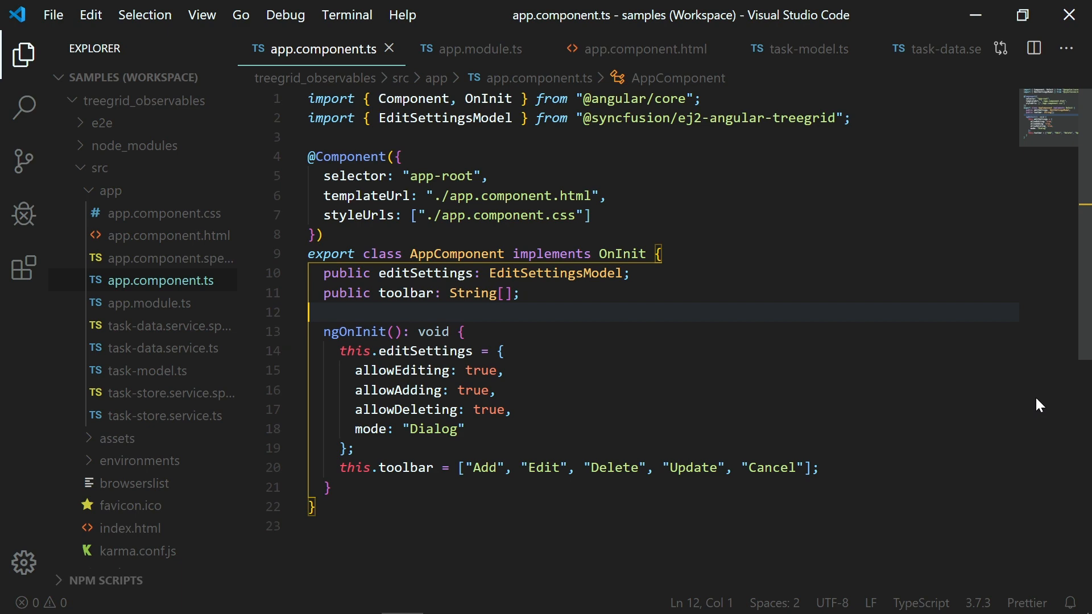
{"action": "type", "text": "public"}
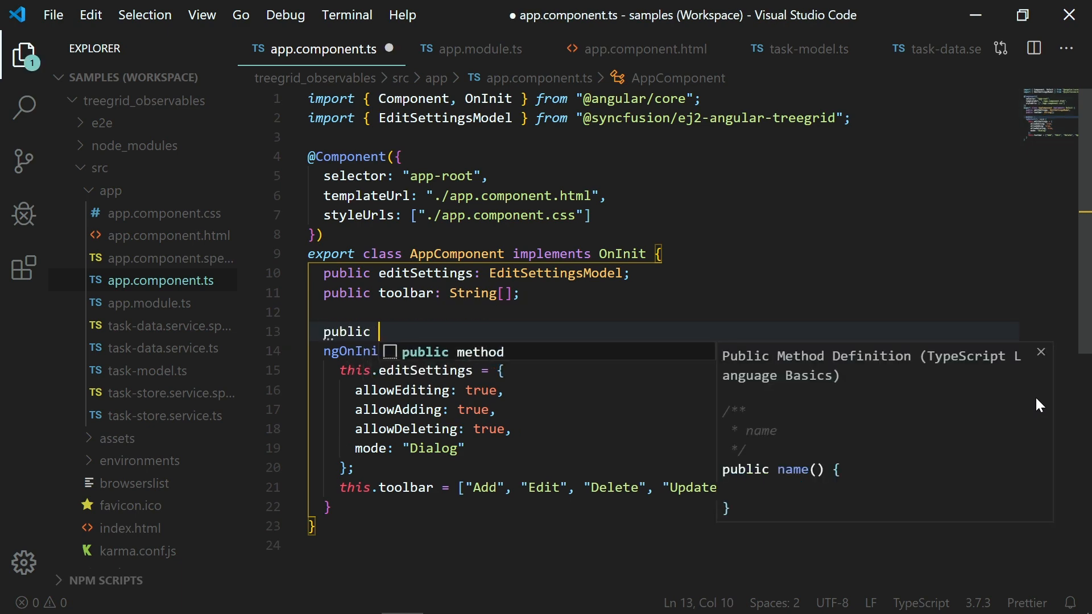
{"action": "type", "text": "tasks: O"}
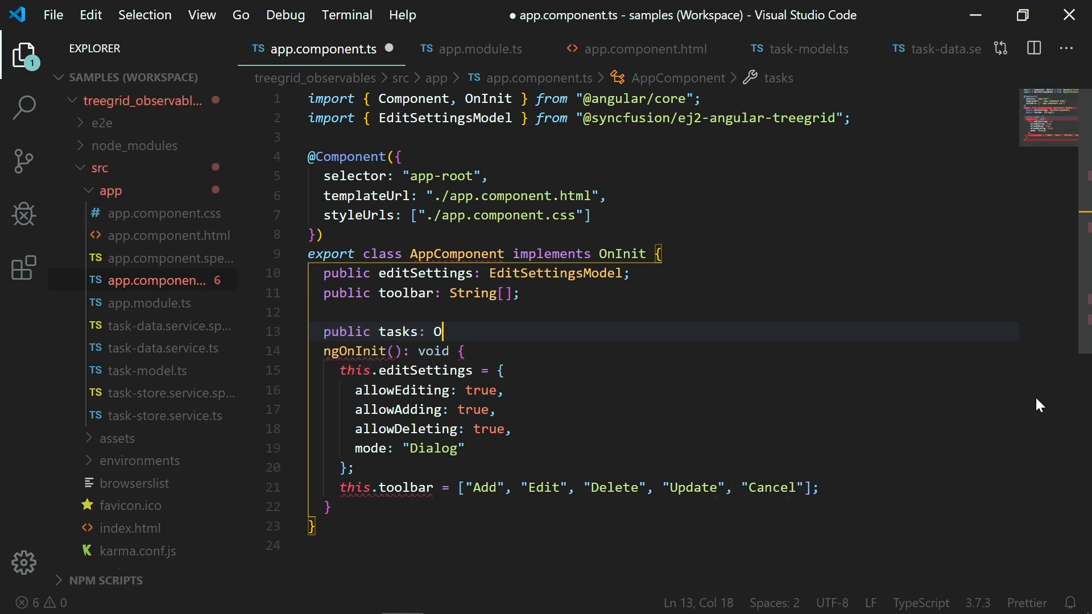
{"action": "type", "text": "bservable<DataStateChangeEventArgs>;"}
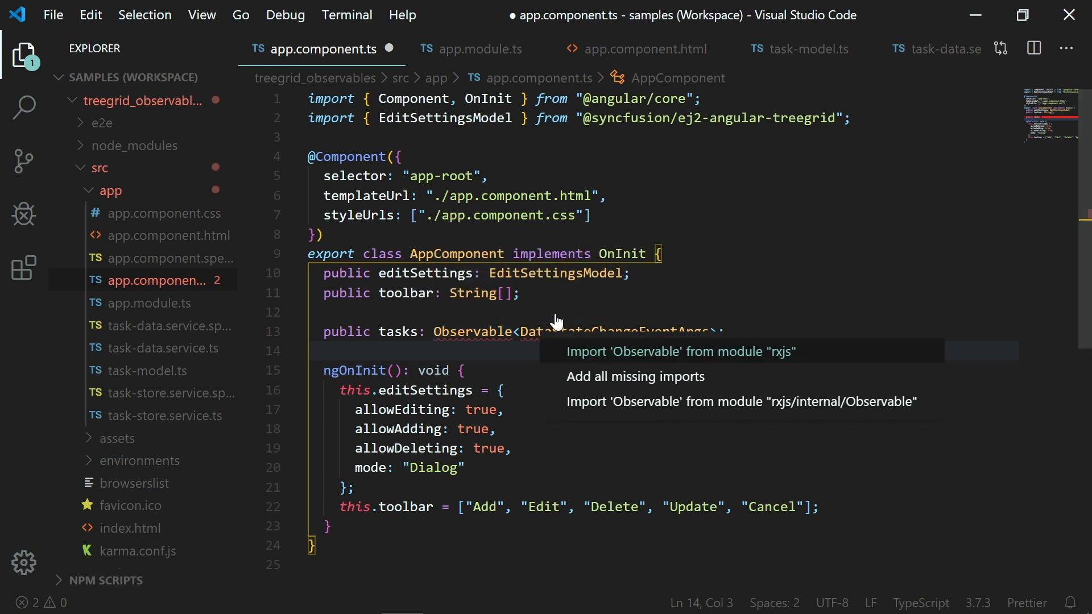
{"action": "mouse_move", "coordinate": [811, 361]}
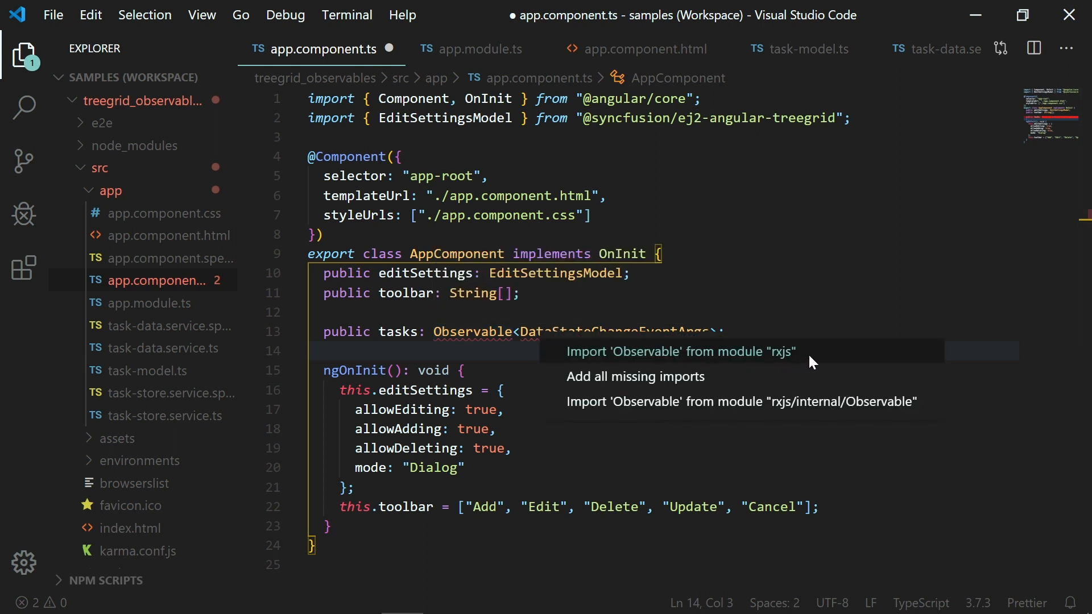
{"action": "left_click", "coordinate": [680, 351]}
{"action": "type", "text": "constructor(private TaskService "}
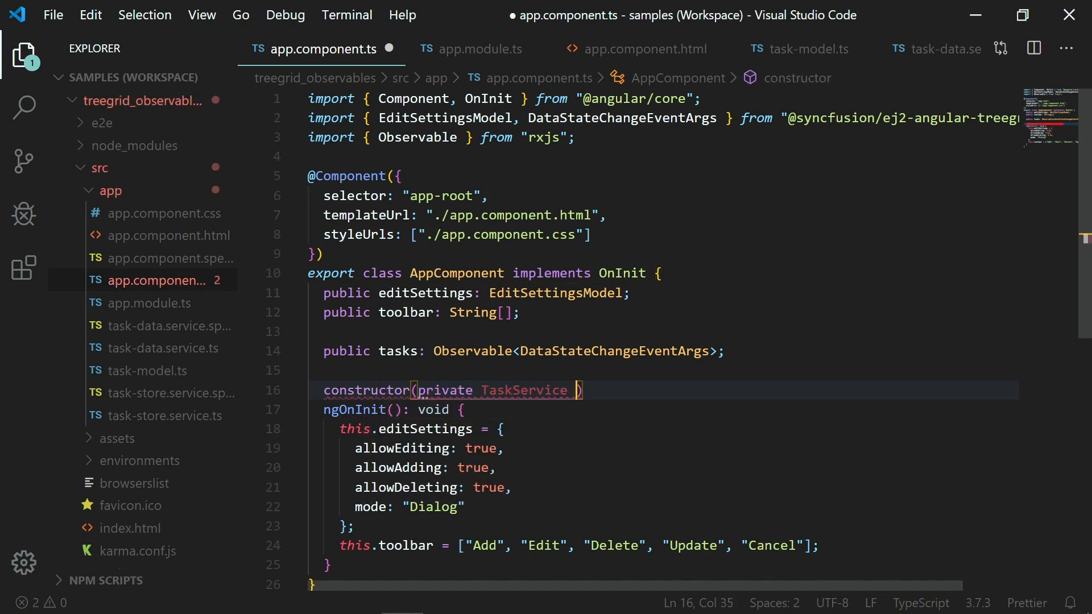
- Inject TaskStoreService in the constructor, assign this.tasks = TaskService, and save
{"action": "type", "text": ": T"}
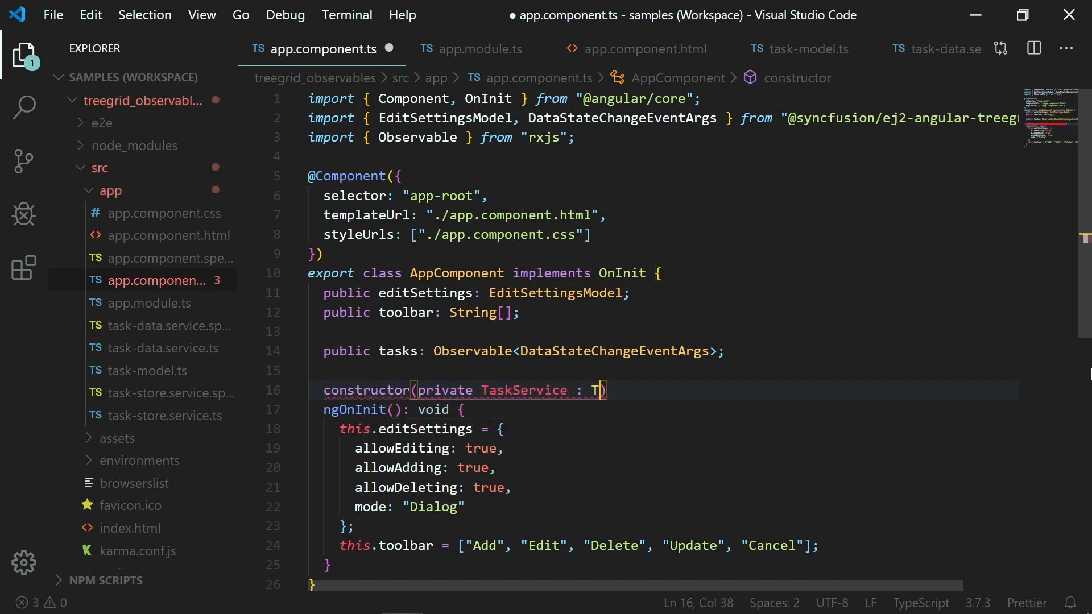
{"action": "type", "text": "askStoreService"}
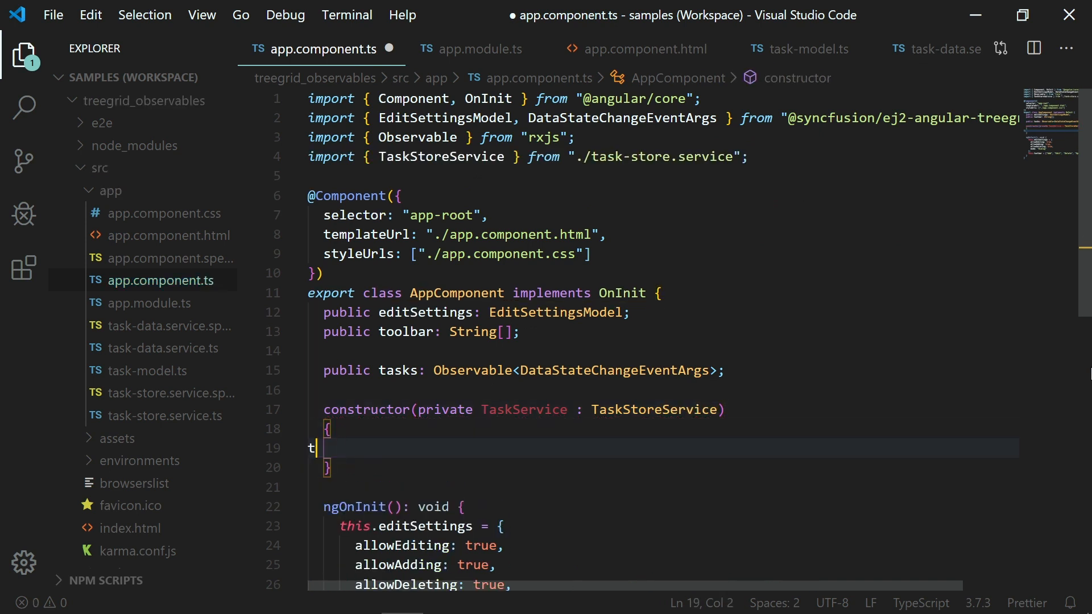
{"action": "type", "text": "his.tasks="}
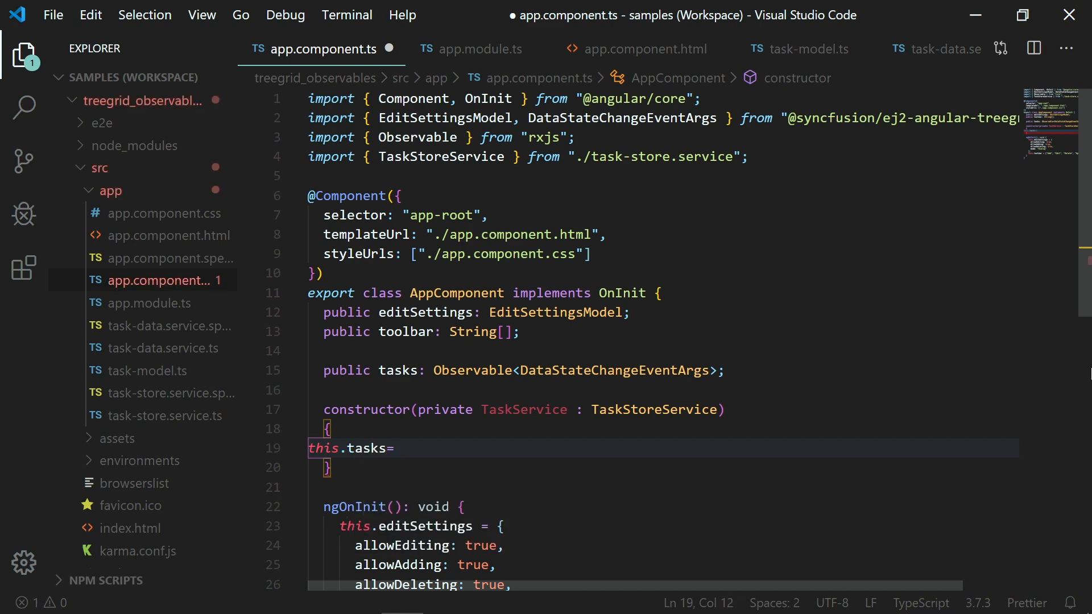
{"action": "type", "text": "TaskService"}
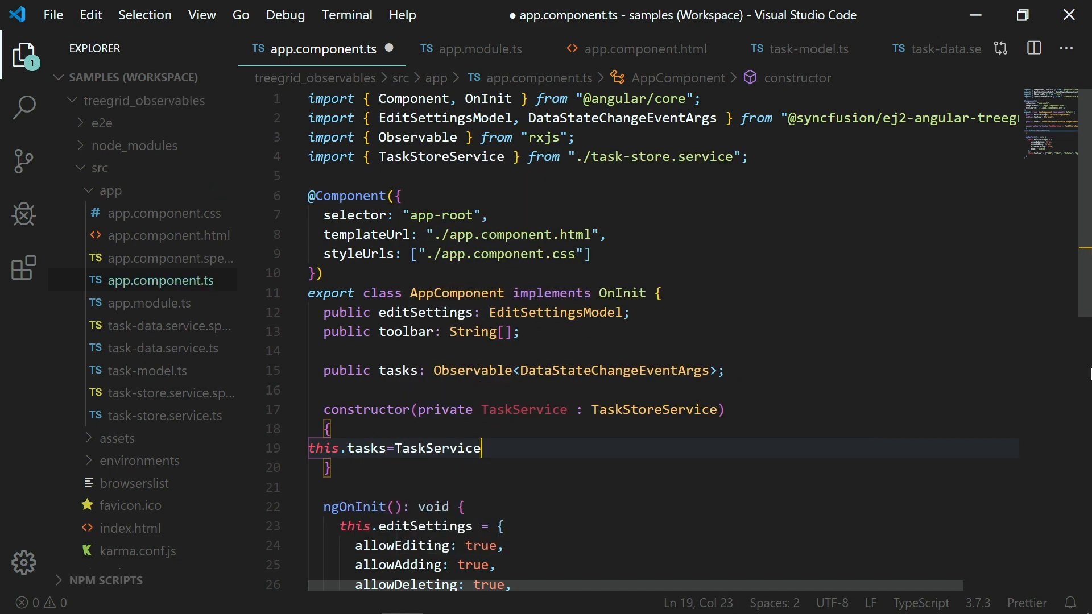
{"action": "key", "text": "ctrl+s"}
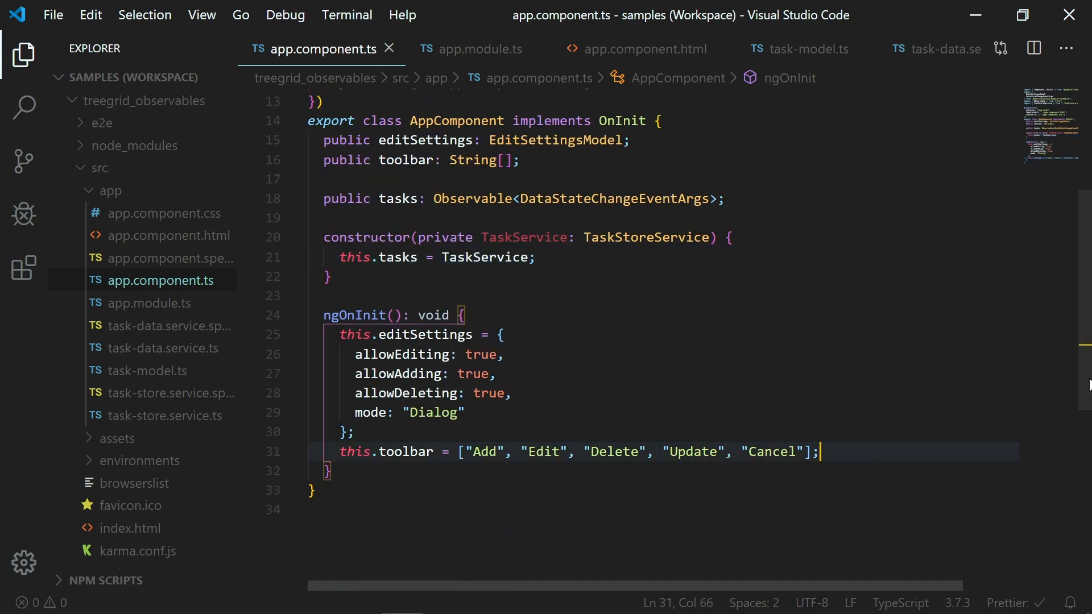
- In ngOnInit call TaskService.execute with state { skip: 0, take: 10 }, then return to app.component.html
{"action": "type", "text": "const state: any = { skip: 0, take: 10 };"}
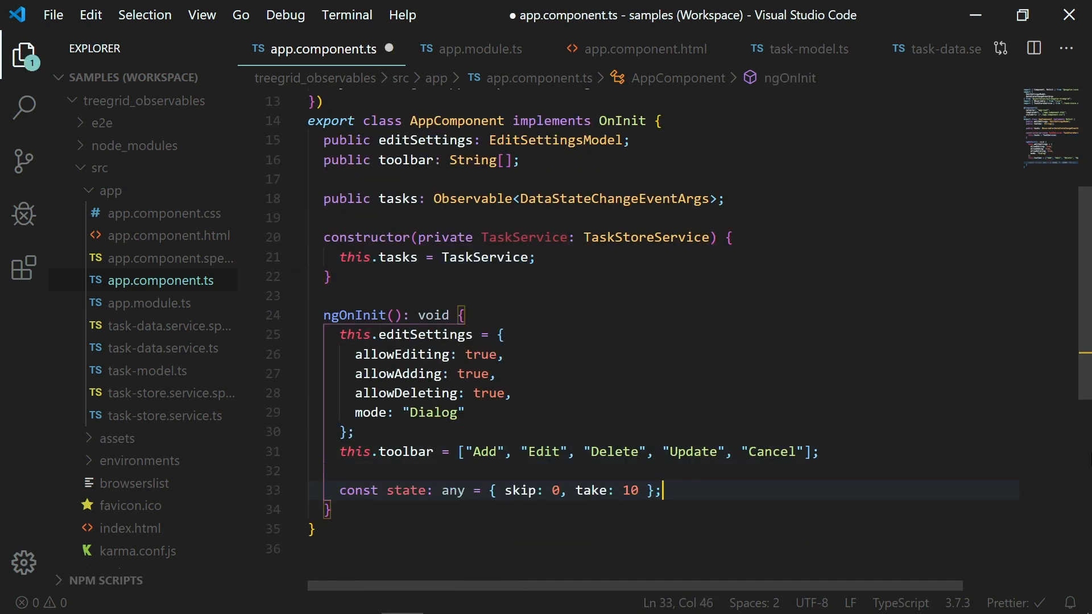
{"action": "type", "text": "this.t"}
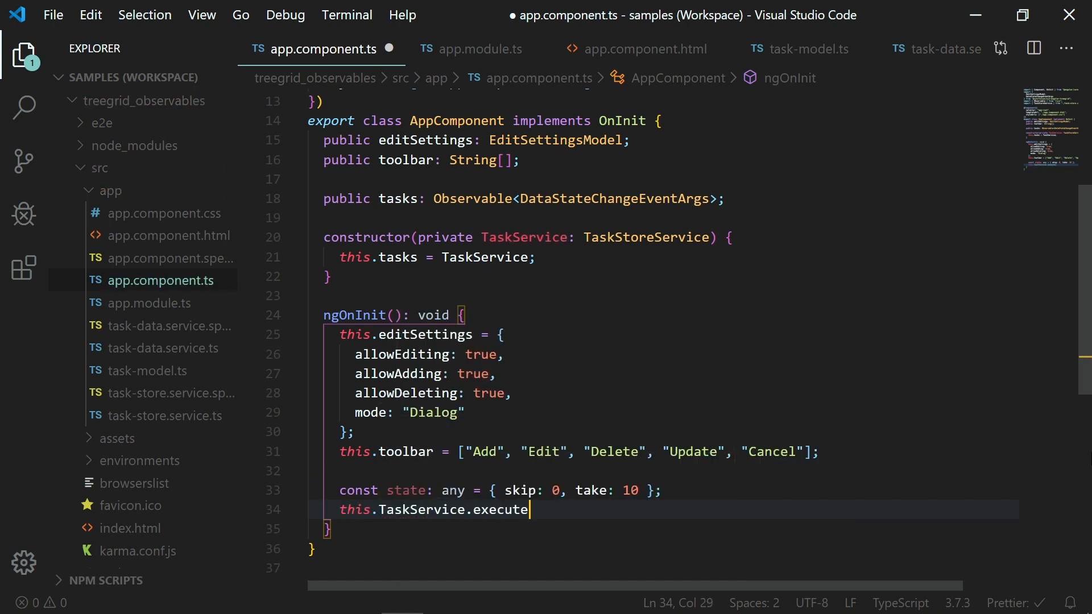
{"action": "type", "text": "(state);"}
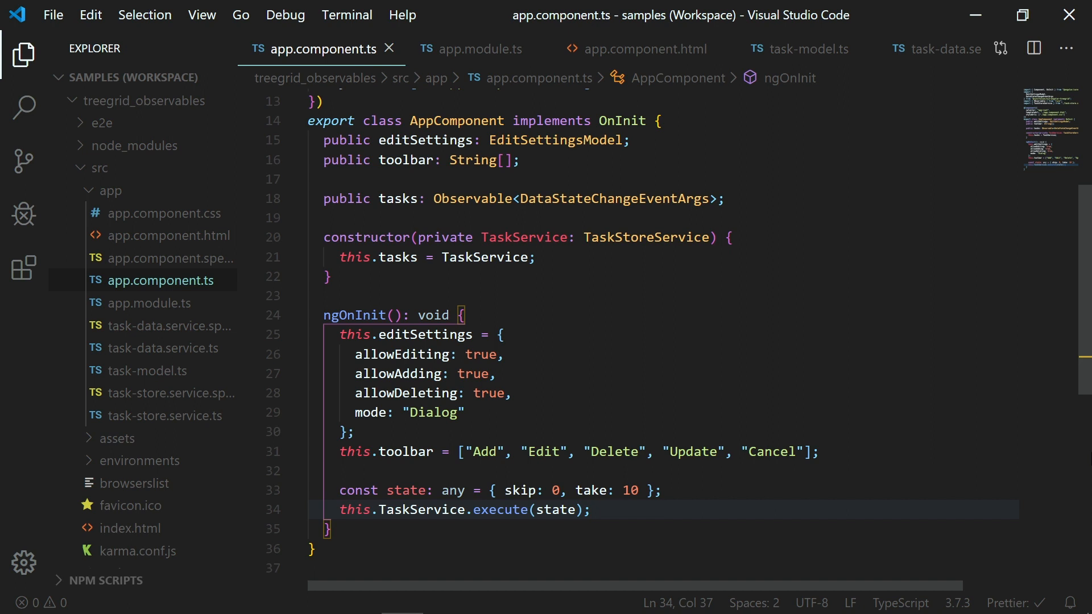
{"action": "left_click", "coordinate": [168, 236]}
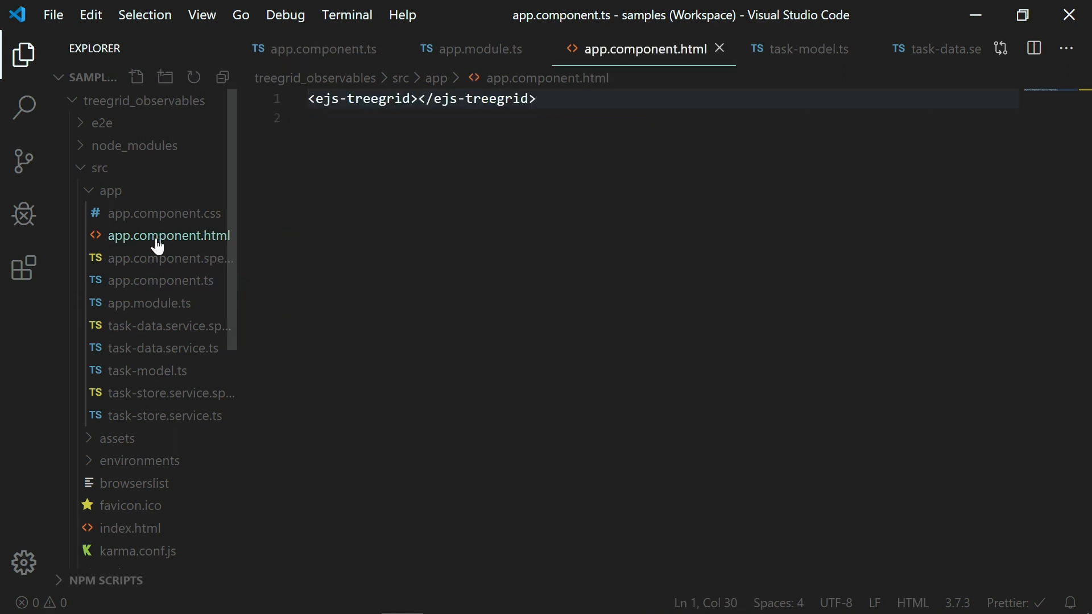
- Bind the tree grid's dataSource to 'tasks | async'
{"action": "type", "text": "[dataSource]=\"tas"}
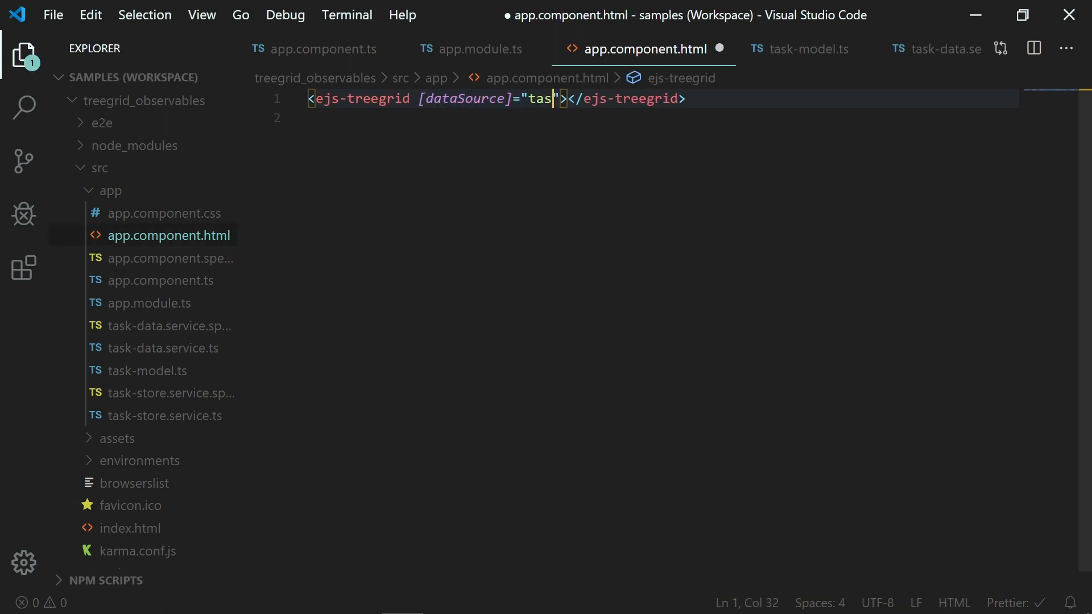
{"action": "type", "text": "ks"}
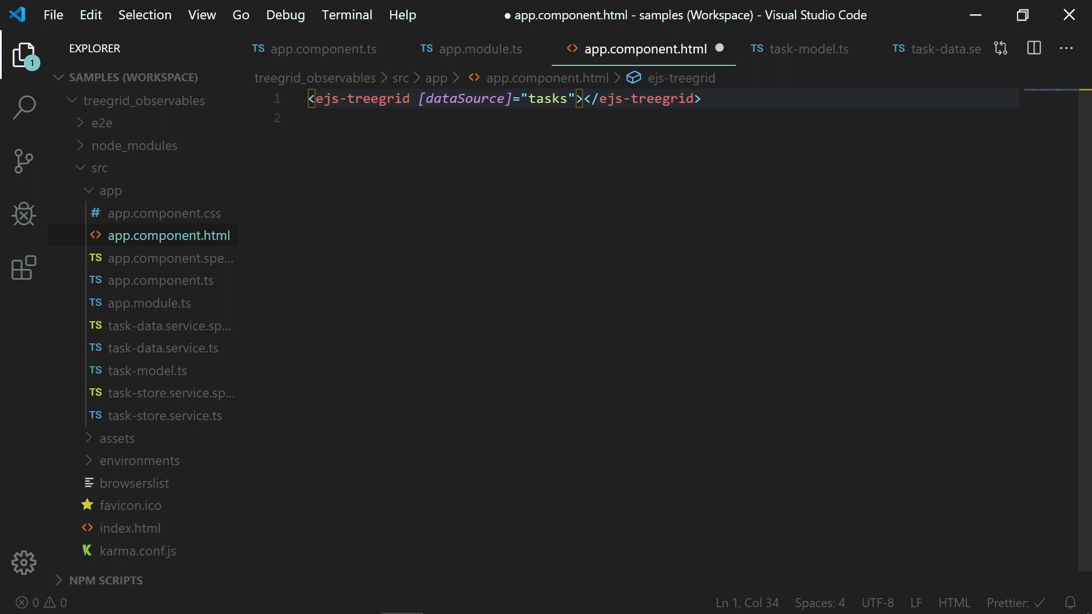
{"action": "type", "text": "|"}
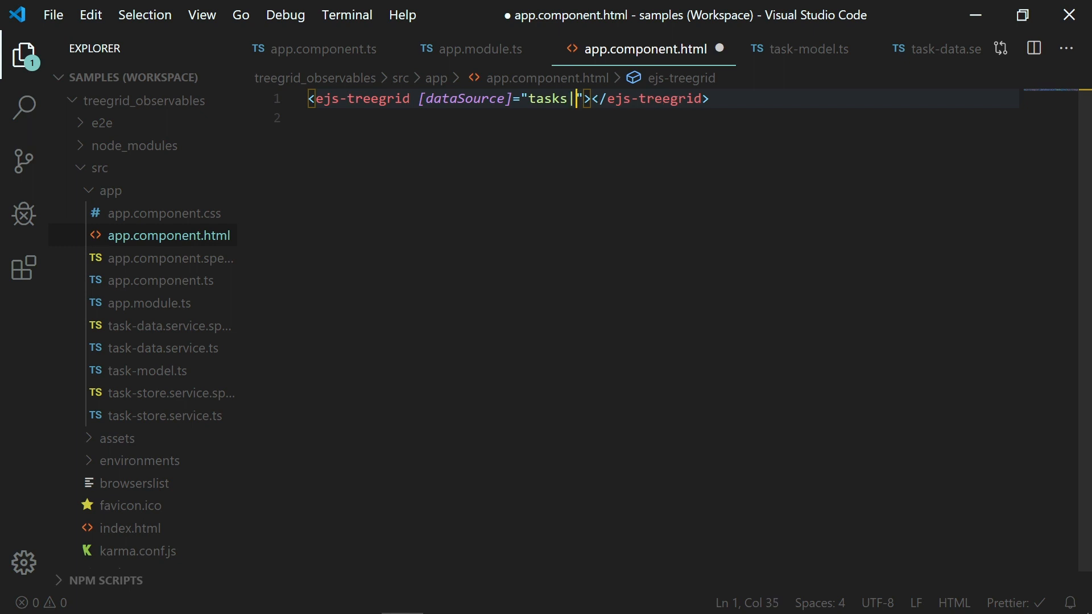
{"action": "type", "text": "async"}
{"action": "type", "text": "hasChildMapping"}
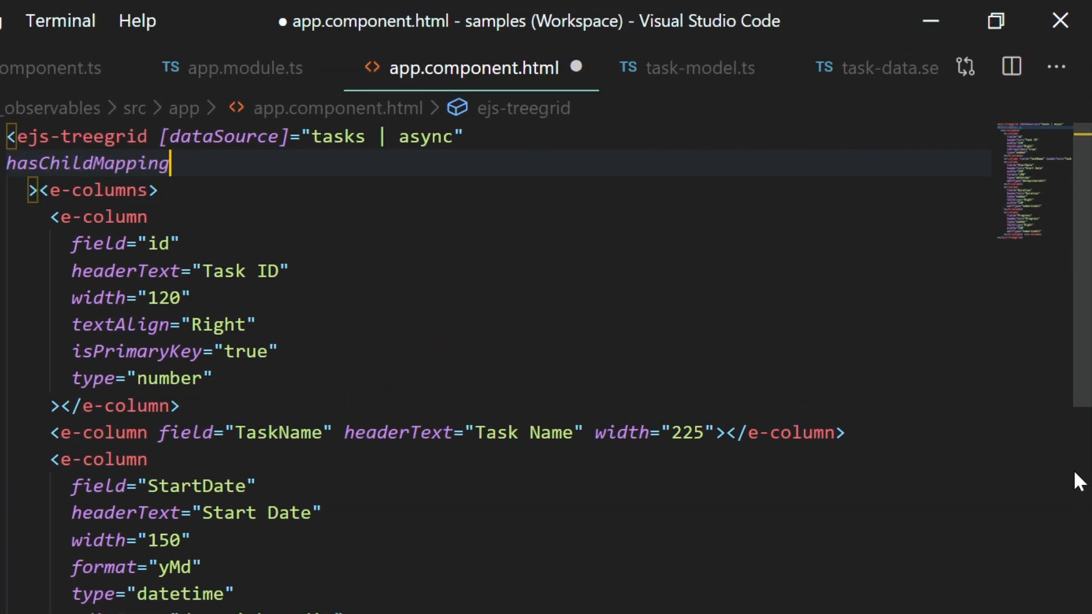
- Add hasChildMapping 'isParent', parentIdMapping 'ParentID' and idMapping 'id' to the tree grid
{"action": "type", "text": "=\"isParent\""}
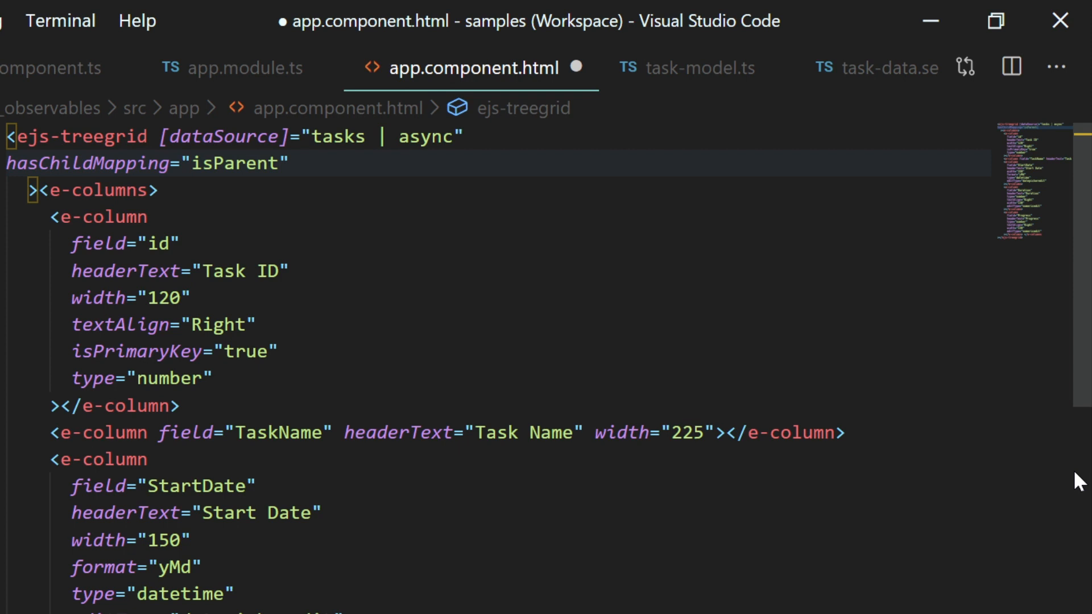
{"action": "left_click", "coordinate": [282, 163]}
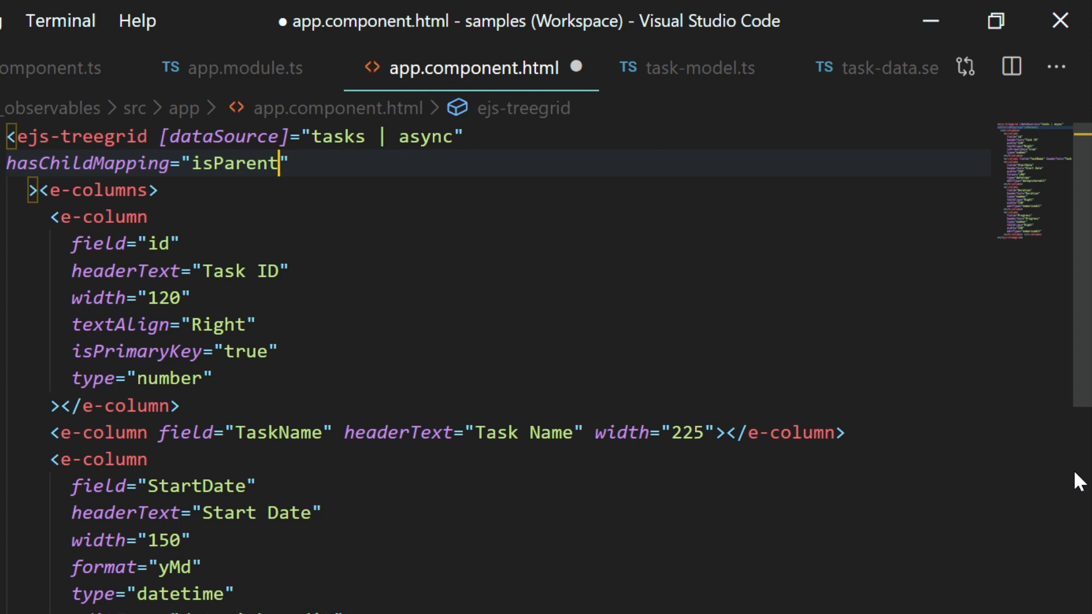
{"action": "type", "text": "parentIdMapping=\"\""}
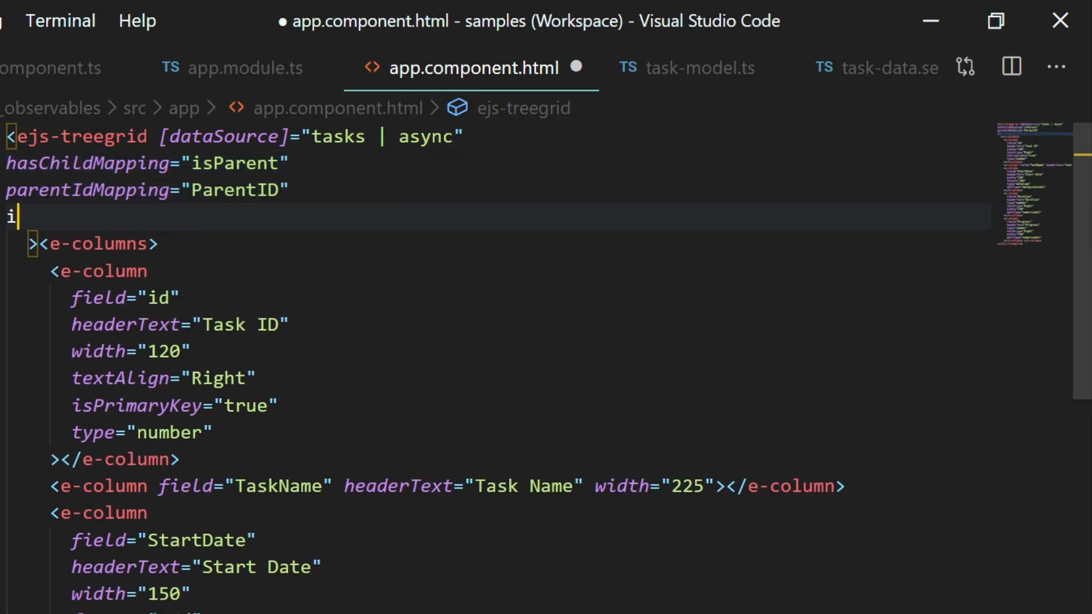
{"action": "type", "text": "dMapping=\"id\""}
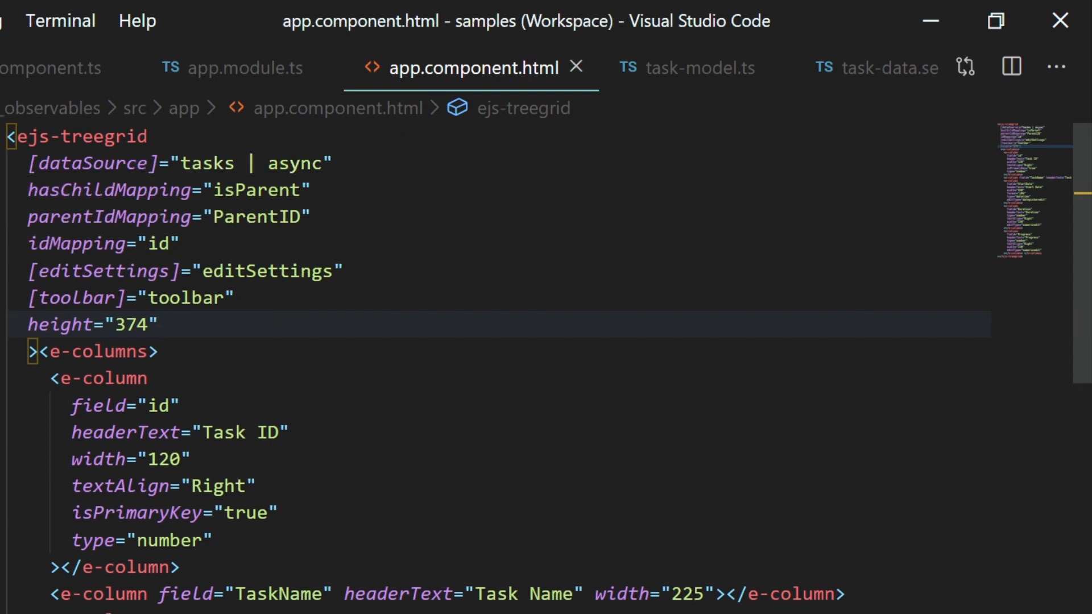
{"action": "left_click", "coordinate": [346, 15]}
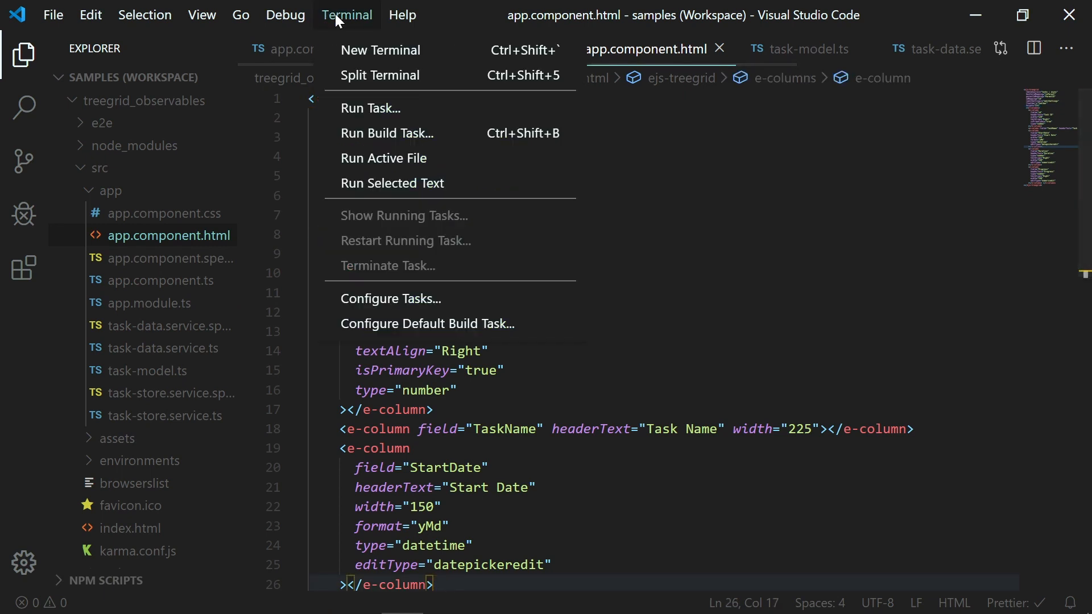
- Start a new terminal and run ng serve for the Angular app
{"action": "left_click", "coordinate": [380, 49]}
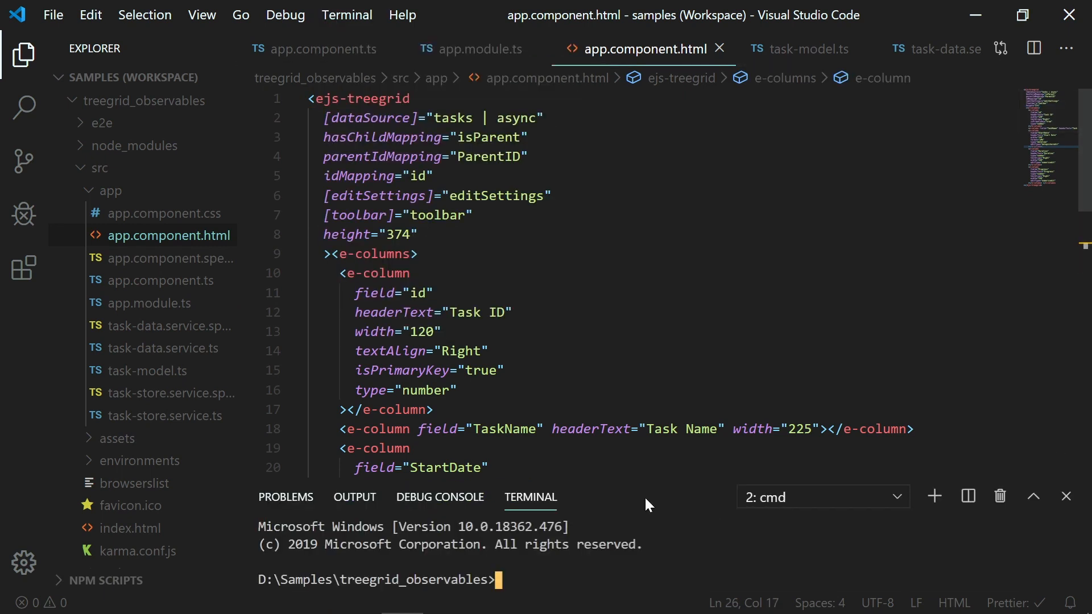
{"action": "type", "text": "ng s"}
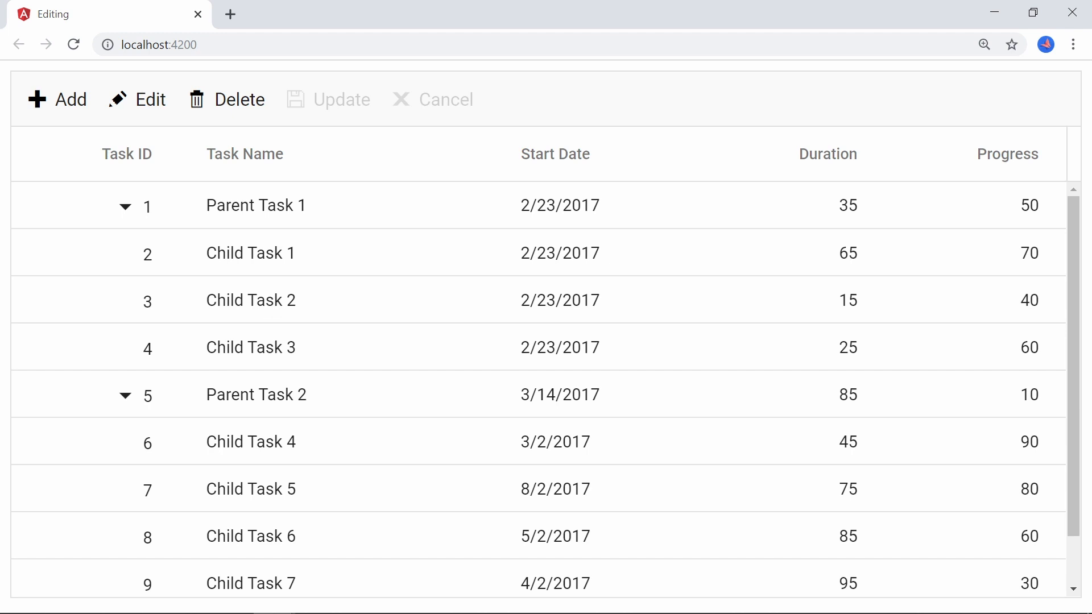
- Try collapsing Parent Task 1's child rows in the tree grid at localhost:4200
{"action": "left_click", "coordinate": [124, 206]}
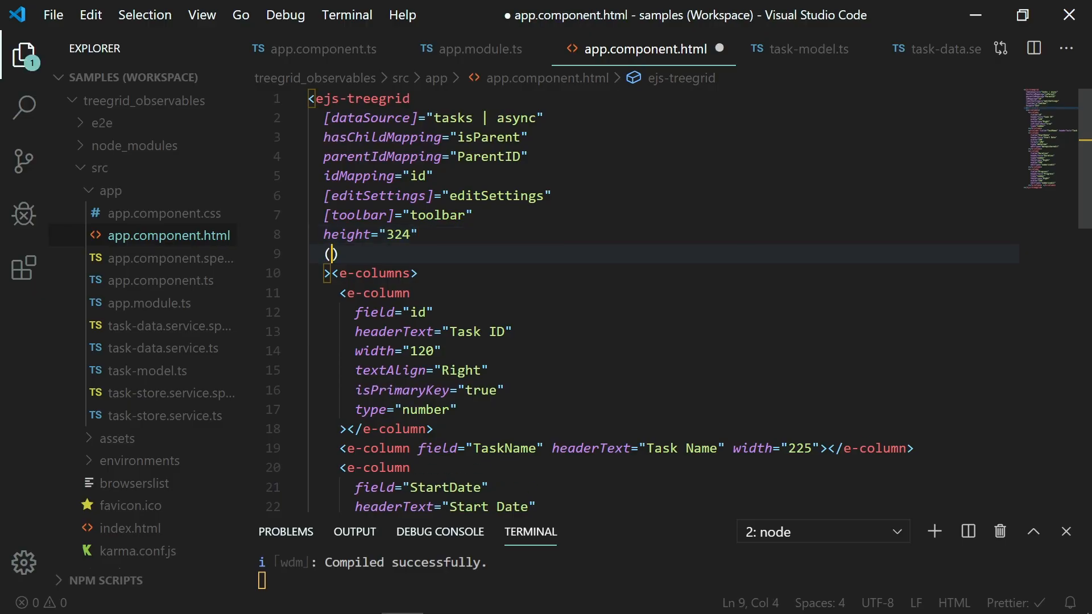
- Bind the tree grid's (dataStateChange) event to dataStateChange($event) in the template
{"action": "type", "text": "dataStateChange"}
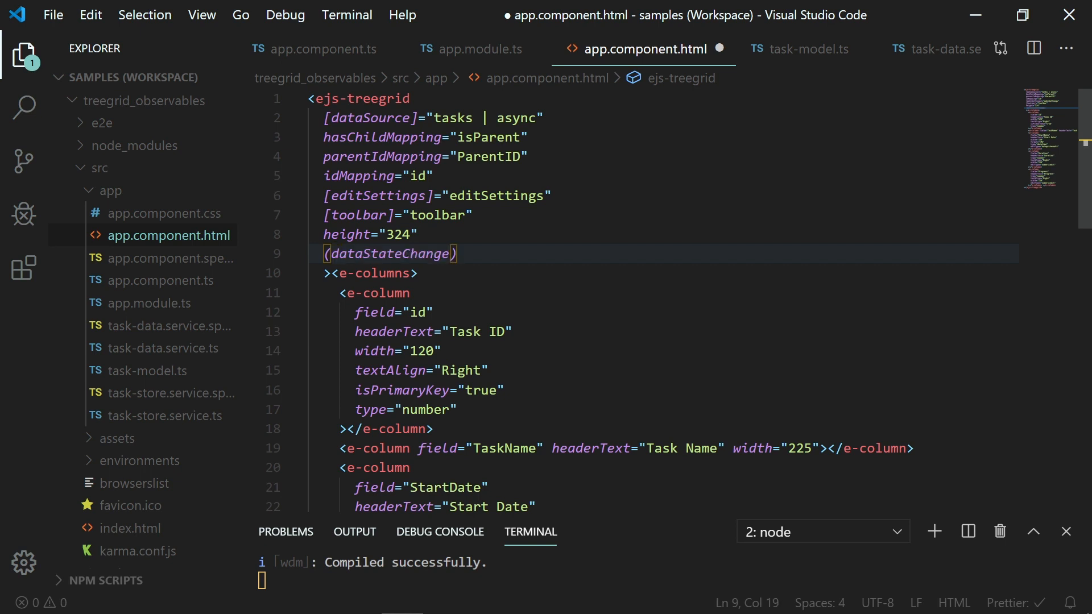
{"action": "type", "text": "=\"\""}
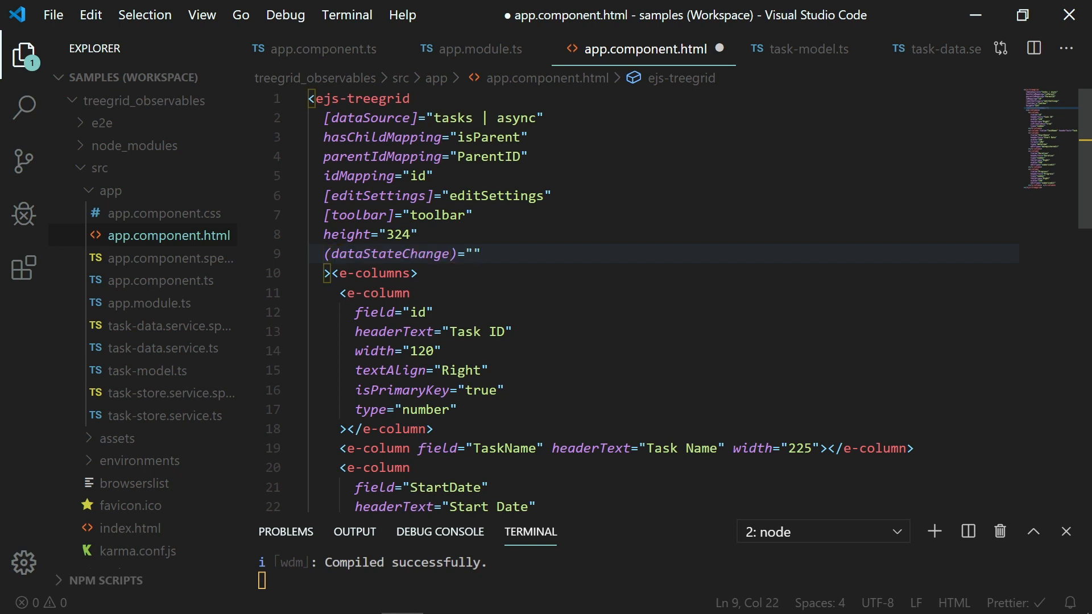
{"action": "type", "text": "dataStateChange($)"}
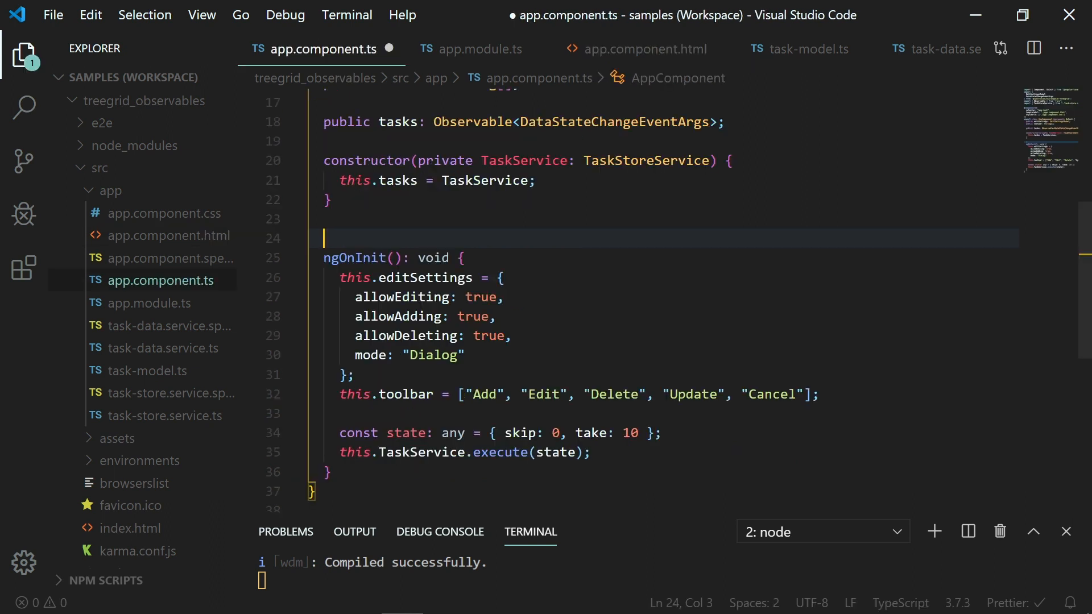
- Add a public dataStateChange(state: DataStateChangeEventArgs) method calling this.TaskService.execute(state)
{"action": "type", "text": "public"}
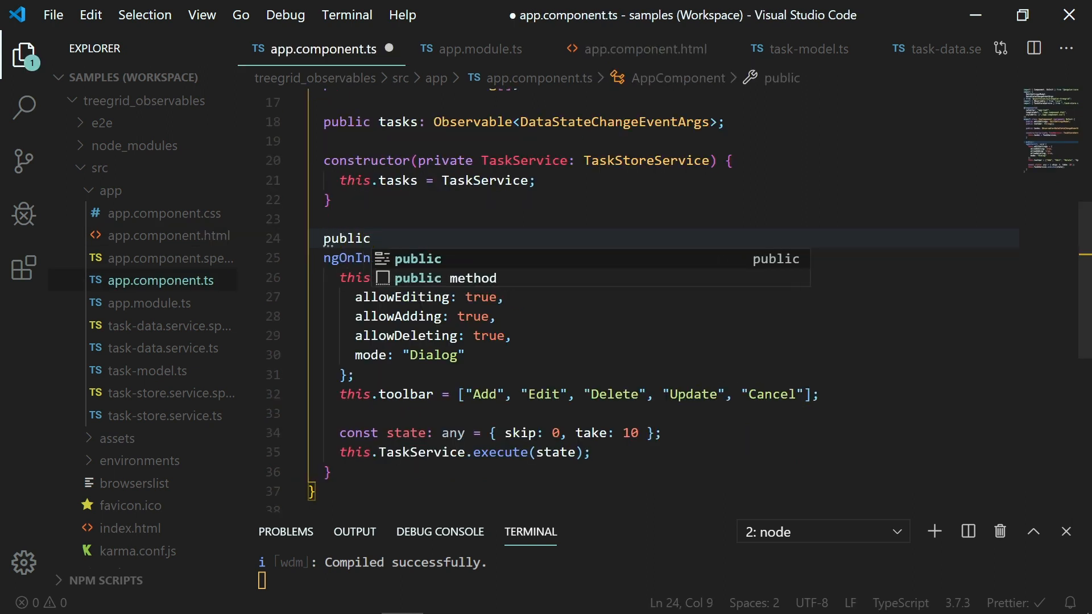
{"action": "type", "text": "dataSt"}
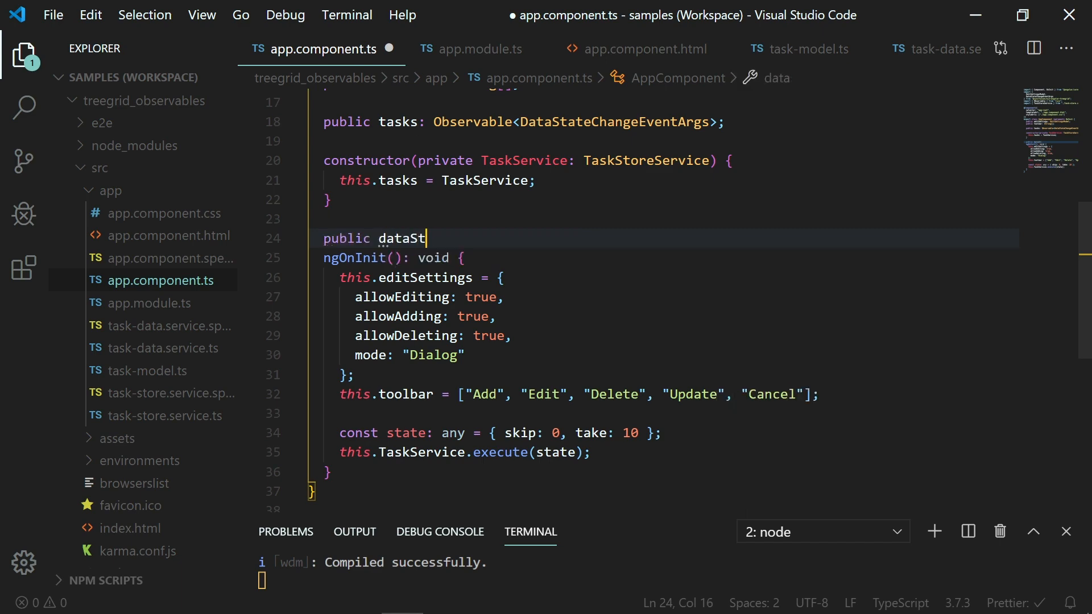
{"action": "type", "text": "ateChange(state)"}
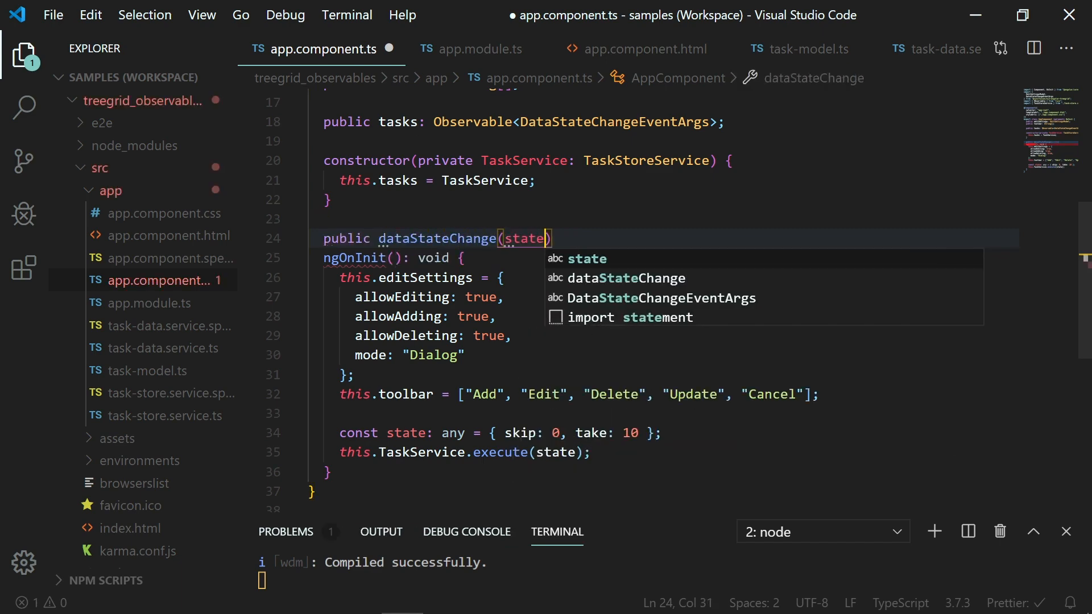
{"action": "type", "text": ": DataStateChangeEventArgs"}
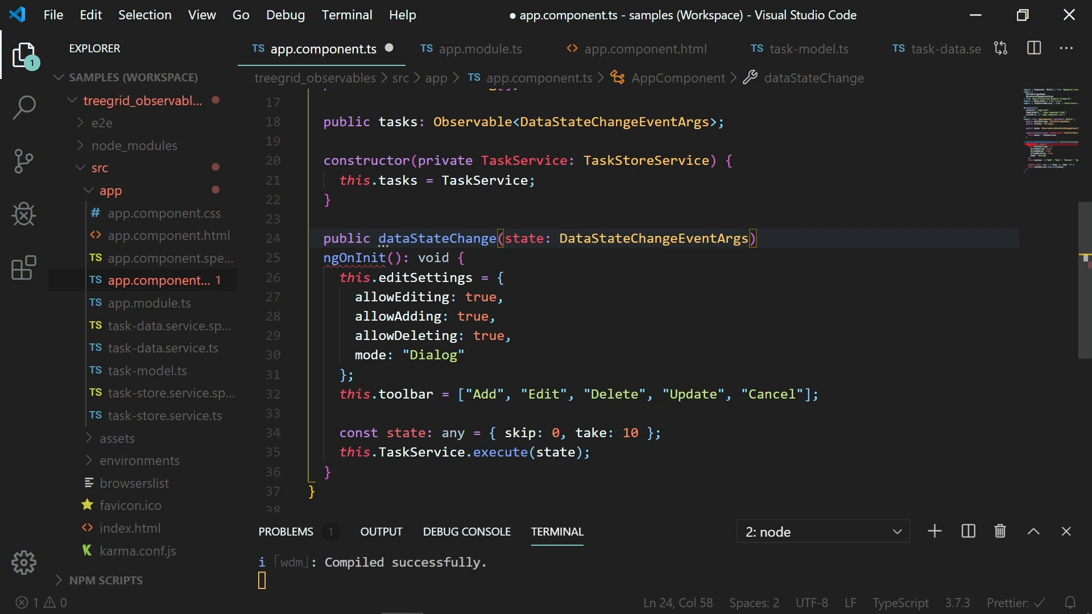
{"action": "type", "text": ": void{}"}
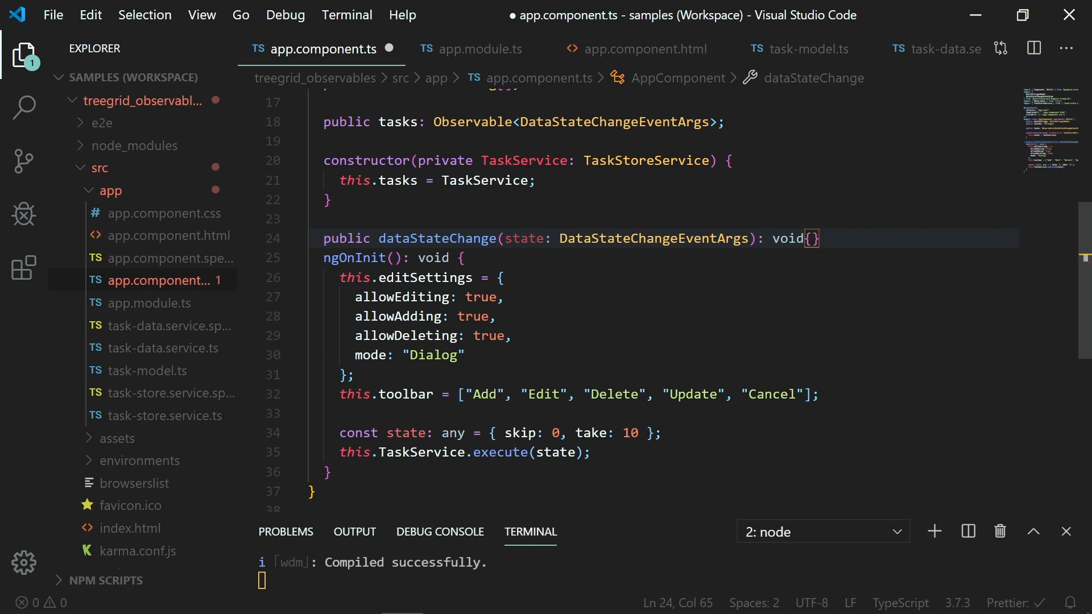
{"action": "type", "text": "this.ta"}
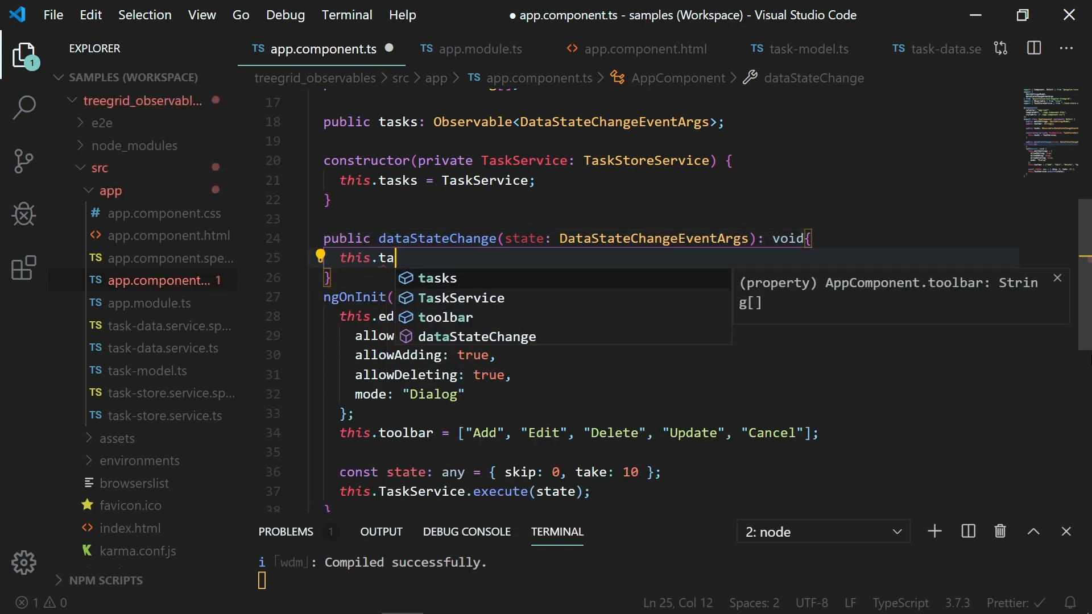
{"action": "type", "text": "TaskService.execute(state);"}
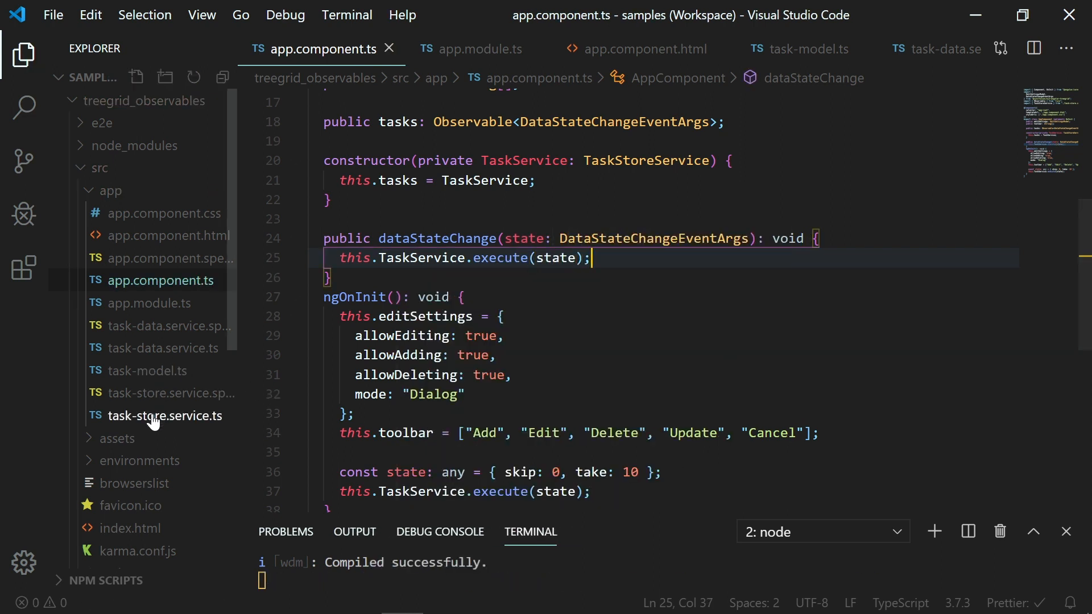
- In task-store.service.ts execute(), add an if(state.requestType==="expand") branch with an else for getTasks
{"action": "left_click", "coordinate": [170, 416]}
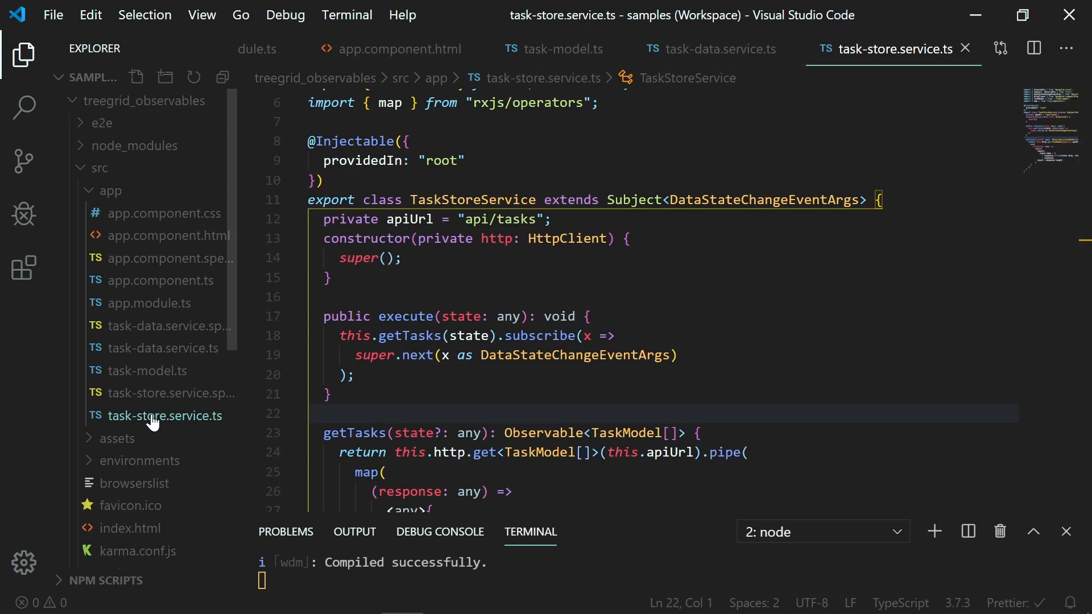
{"action": "left_click", "coordinate": [591, 315]}
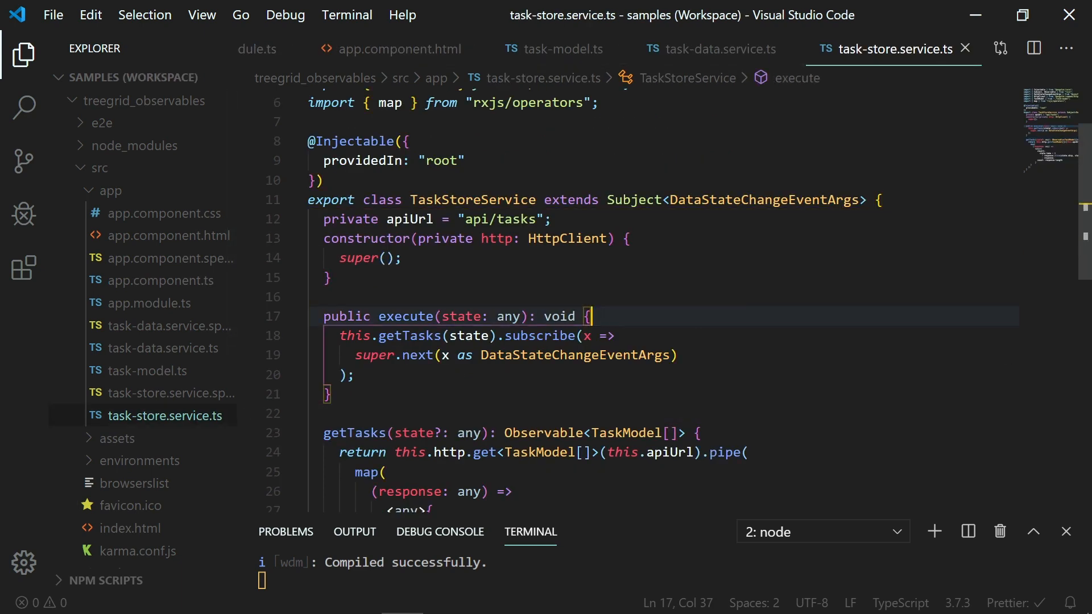
{"action": "type", "text": "i"}
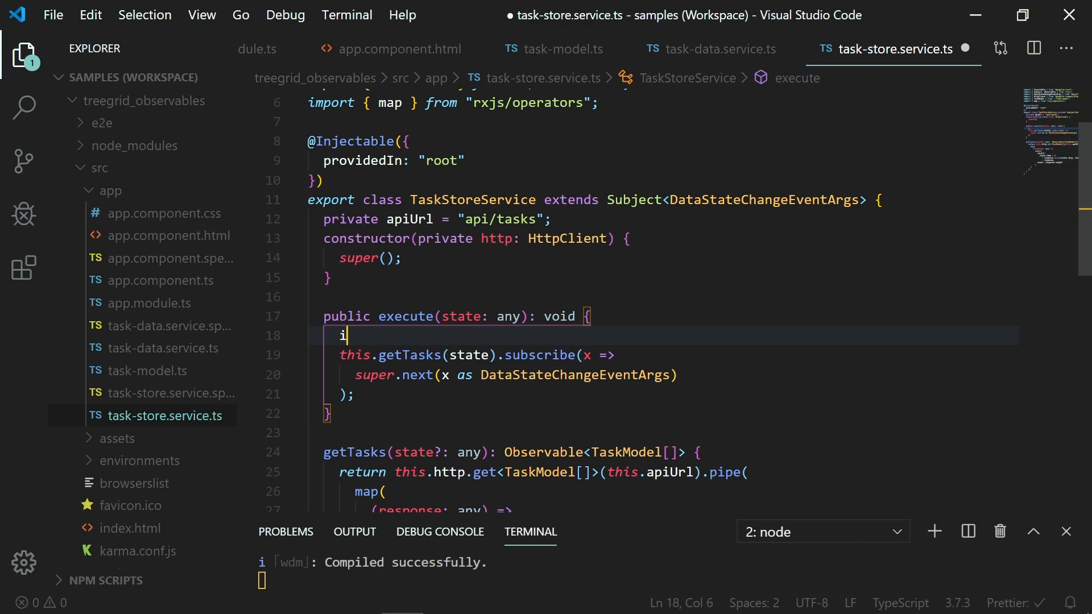
{"action": "type", "text": "f("}
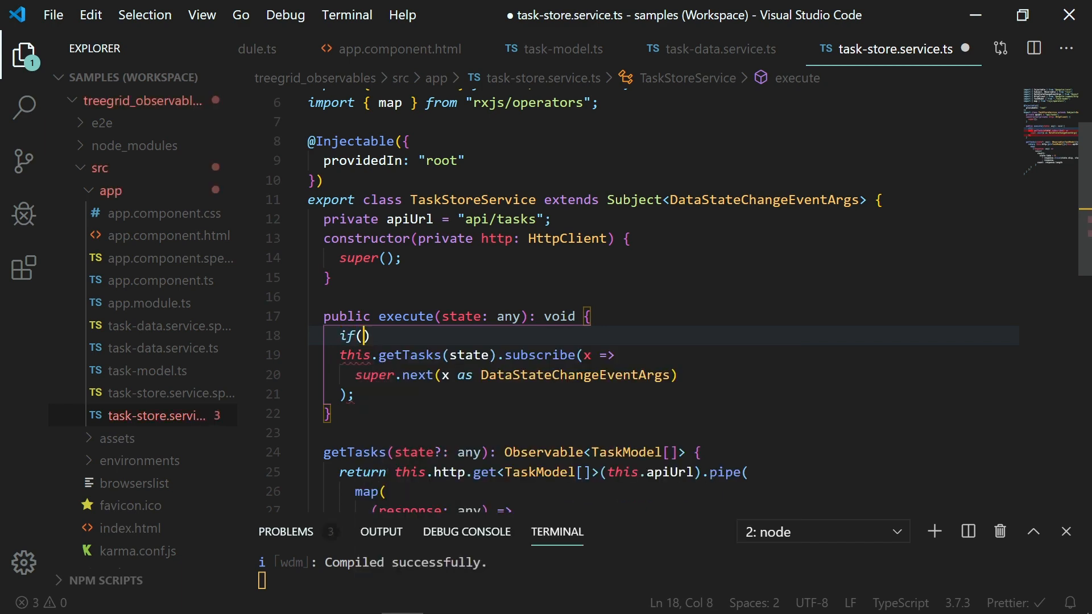
{"action": "type", "text": "state.request"}
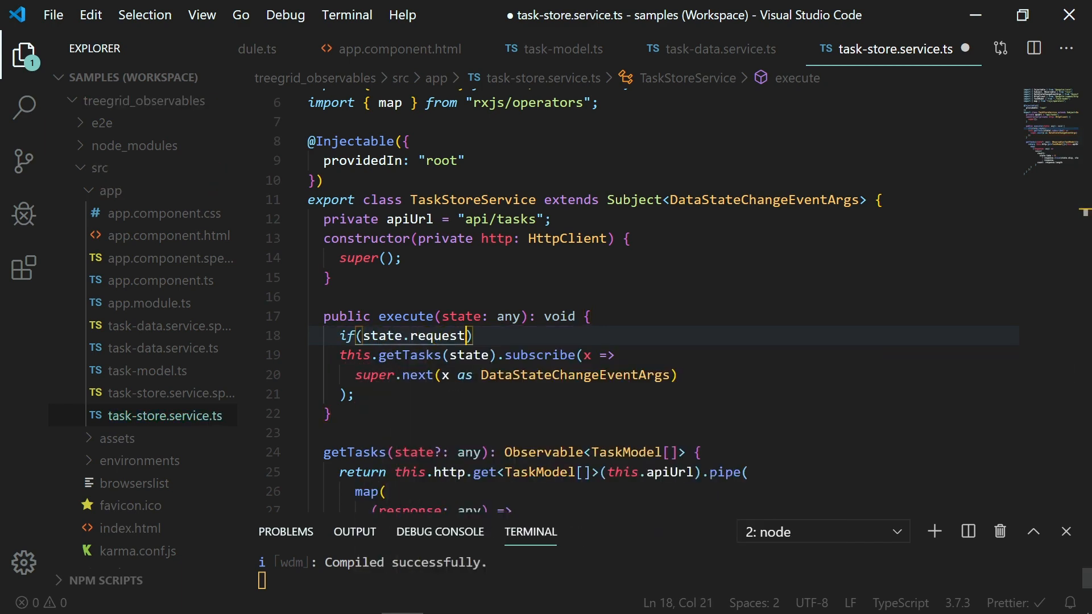
{"action": "type", "text": "Type===\"expand\""}
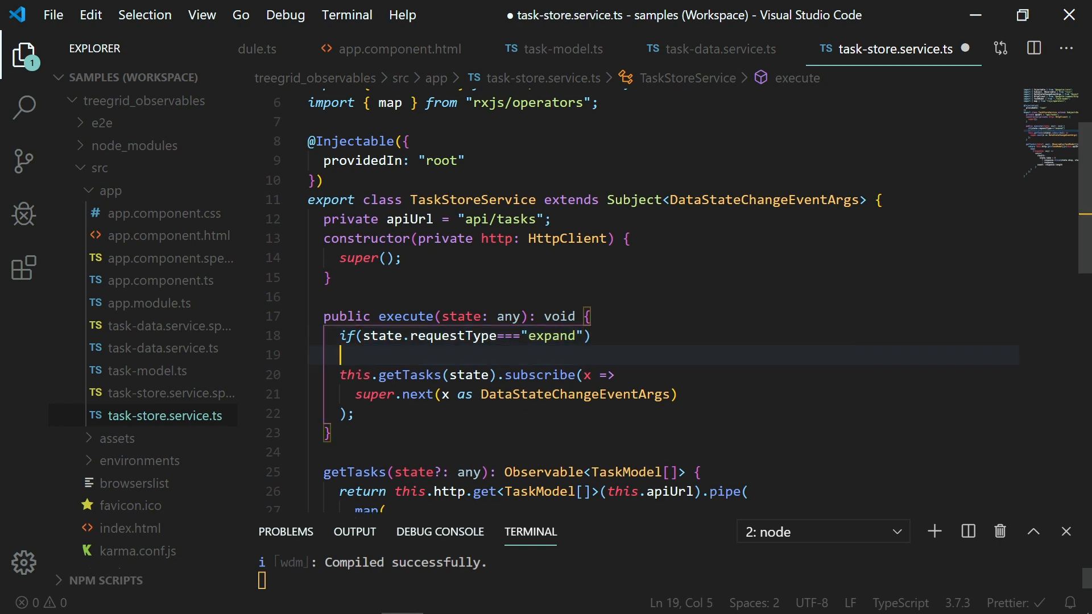
{"action": "type", "text": "{"}
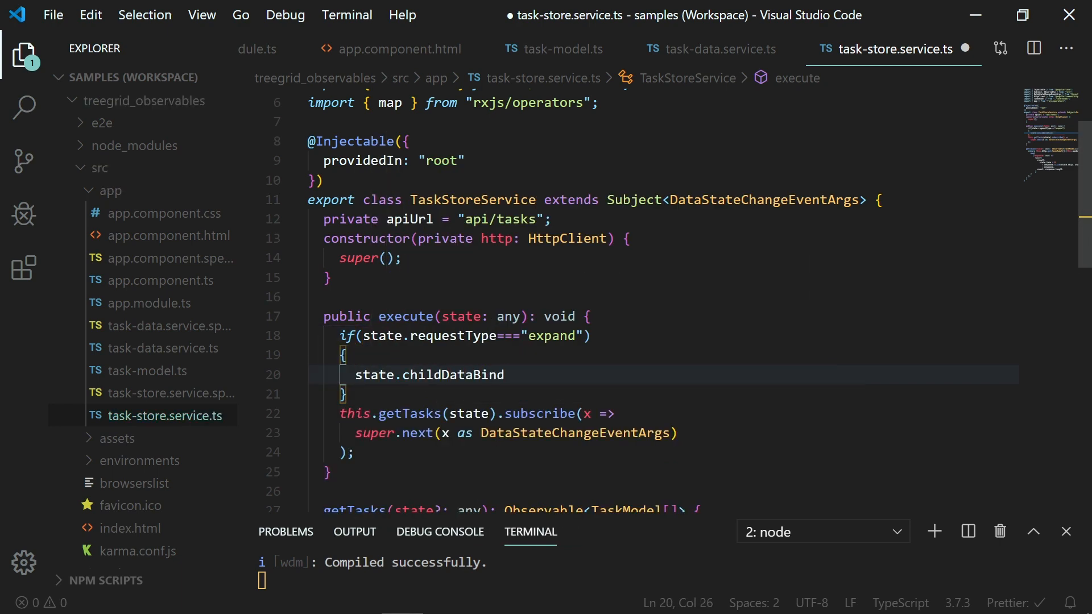
{"action": "type", "text": "else"}
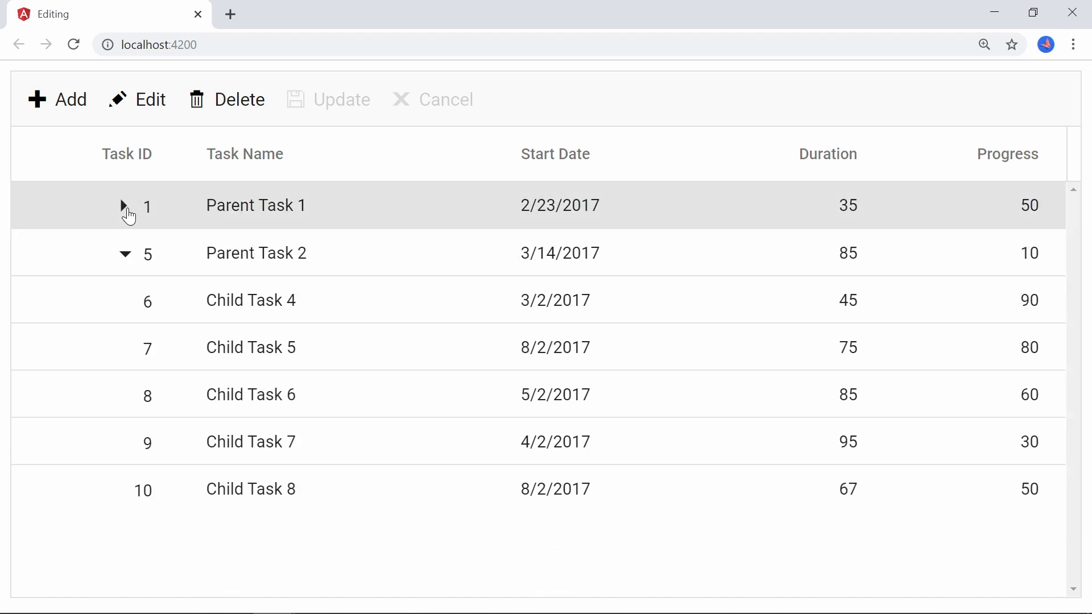
- Expand Parent Task 1 so Child Tasks 1–3 reappear in the tree grid
{"action": "left_click", "coordinate": [124, 205]}
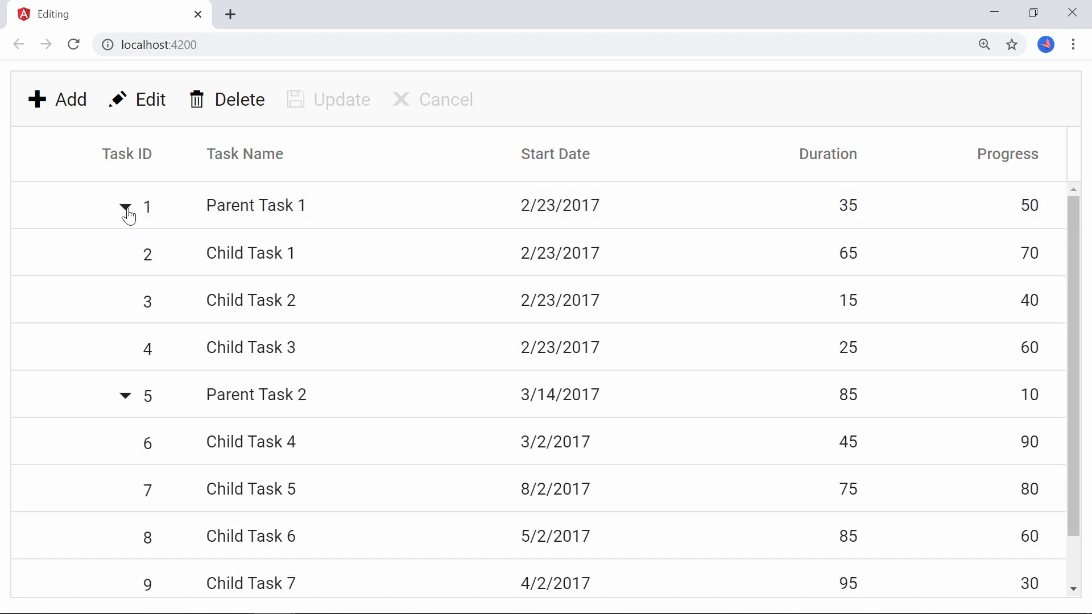